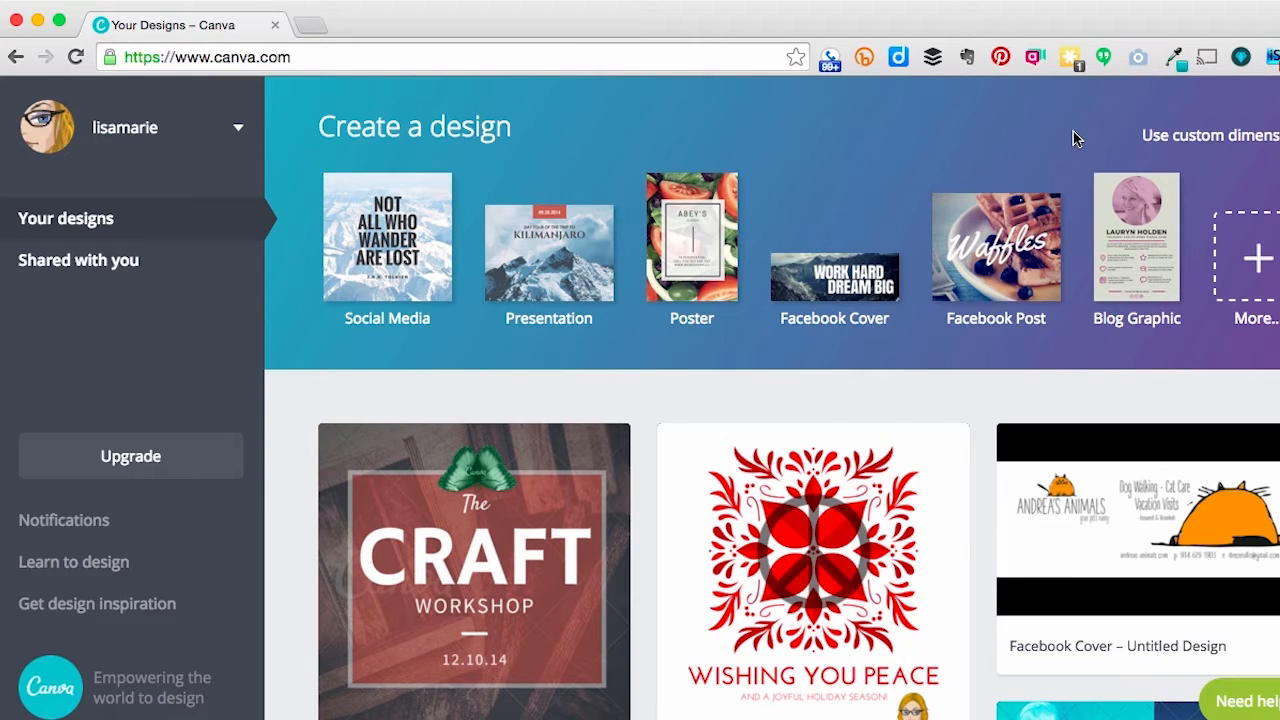
mouse_move(256, 148)
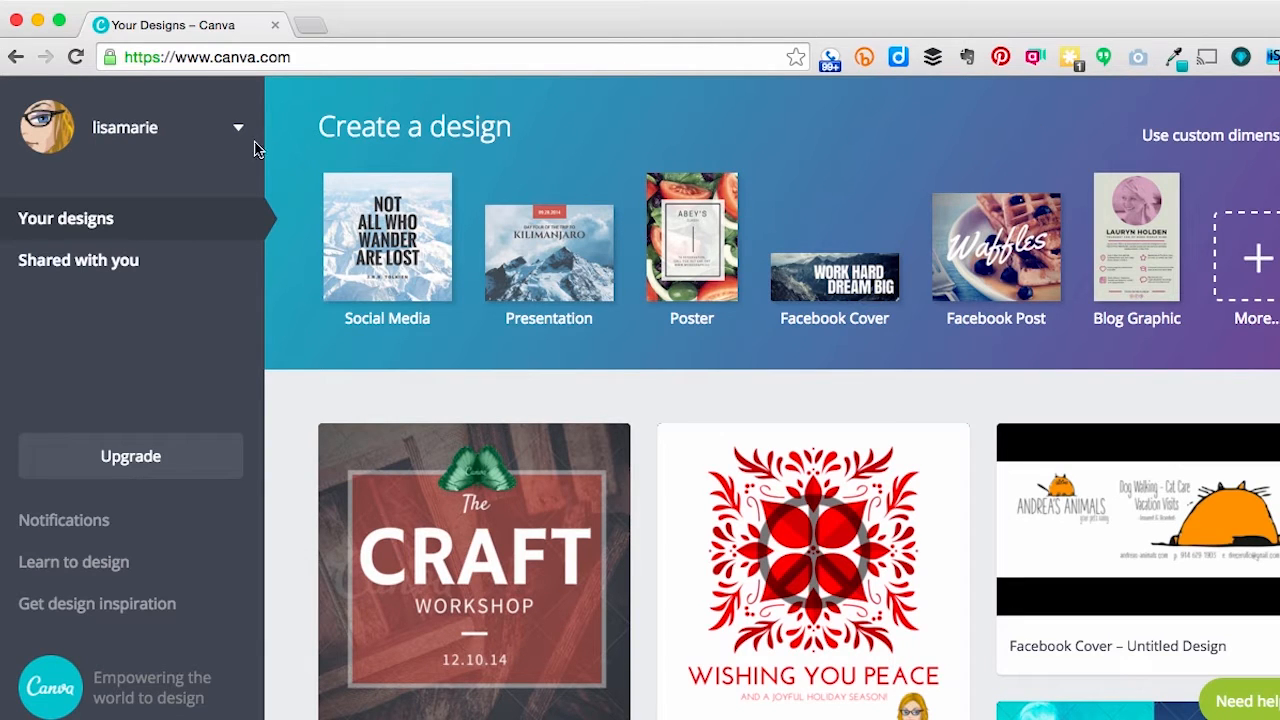
Step: Switch from the personal account to the work team workspace via the account dropdown
click(238, 128)
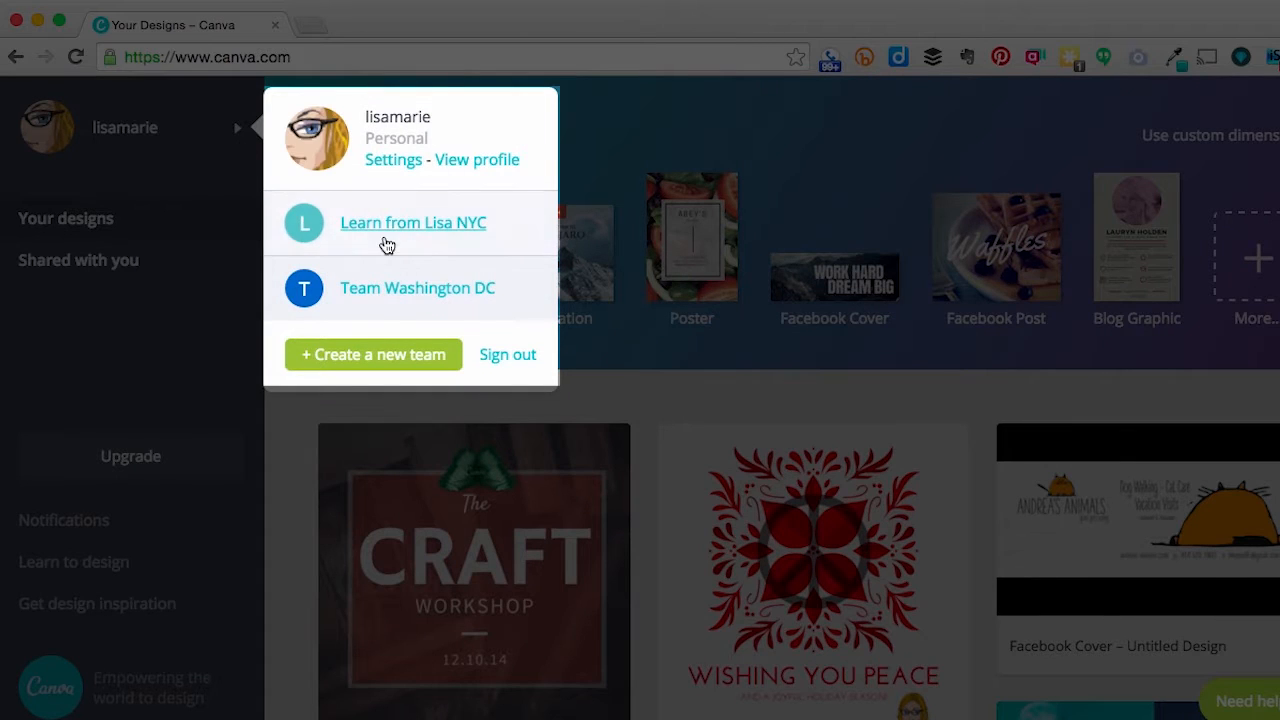
click(412, 222)
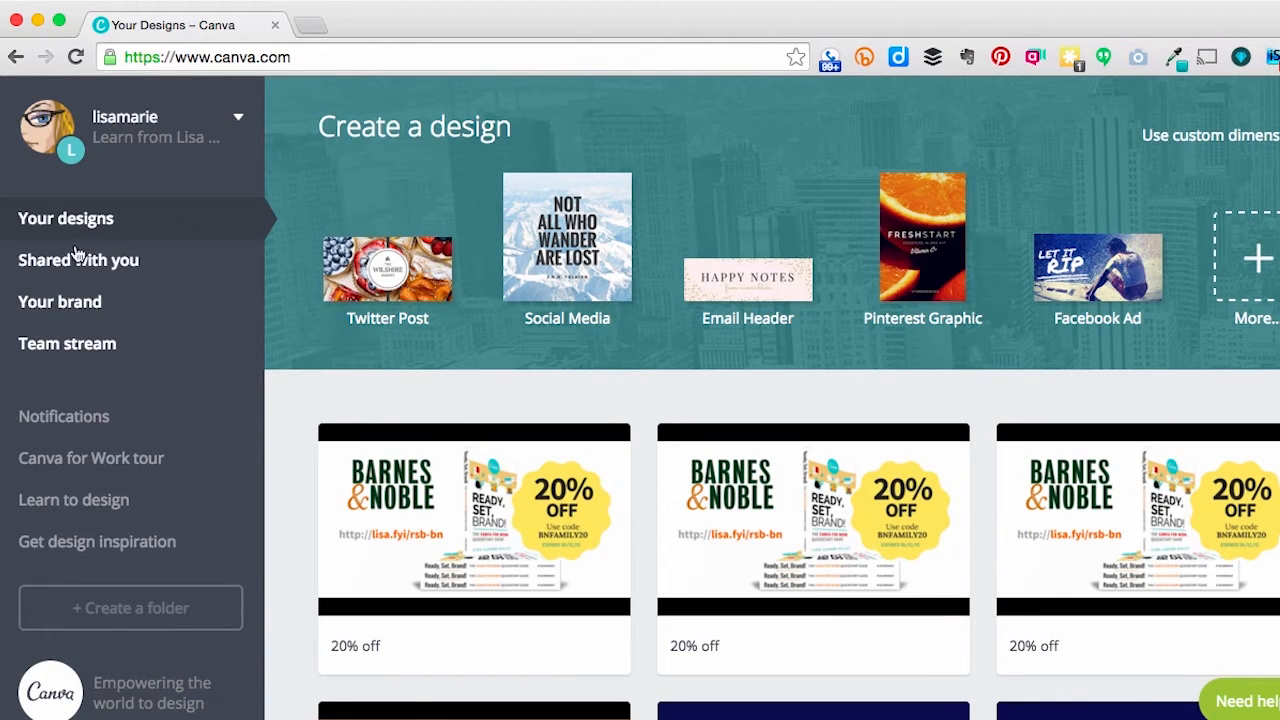
Step: Open Your brand from the sidebar and browse the team's saved templates
click(60, 300)
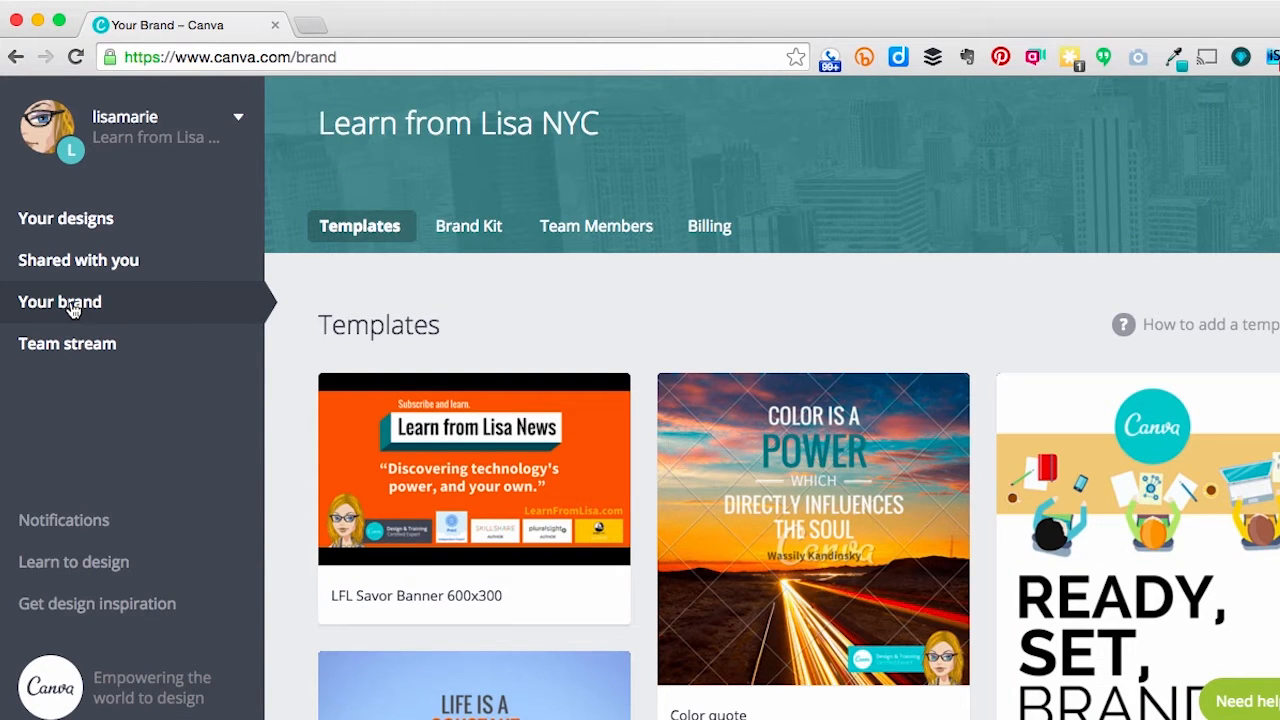
scroll(down, 3)
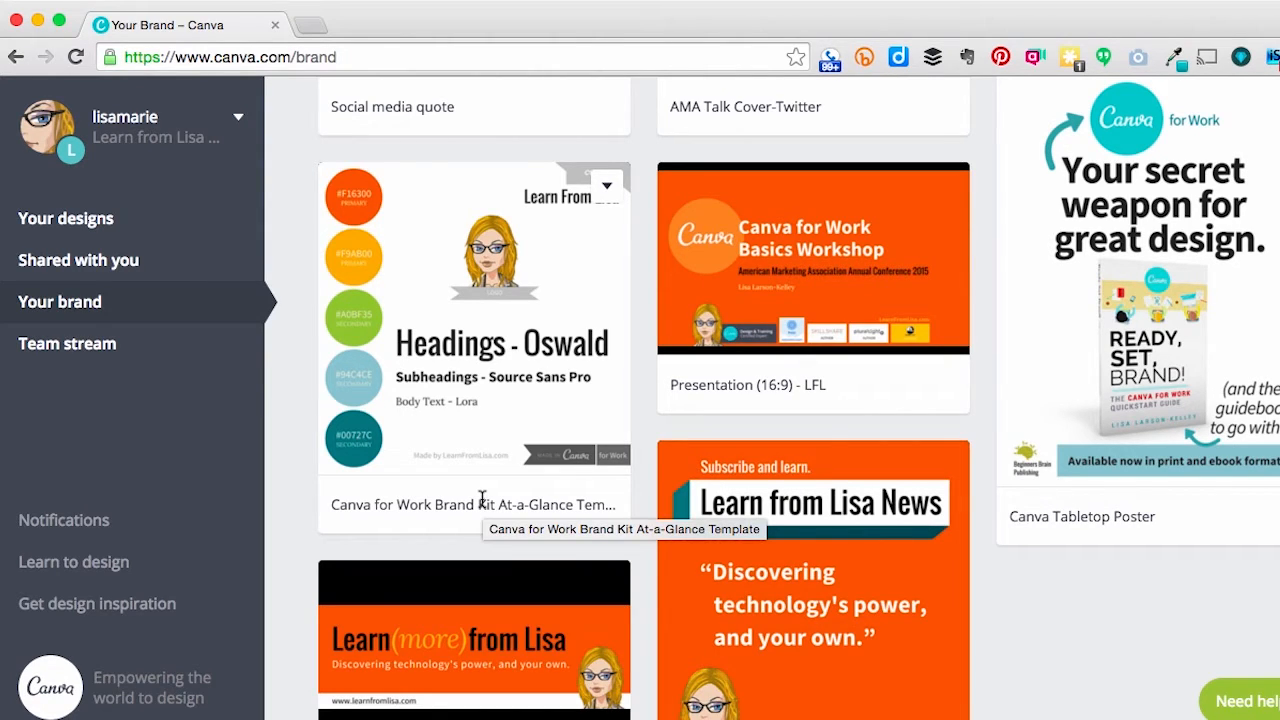
scroll(down, 3)
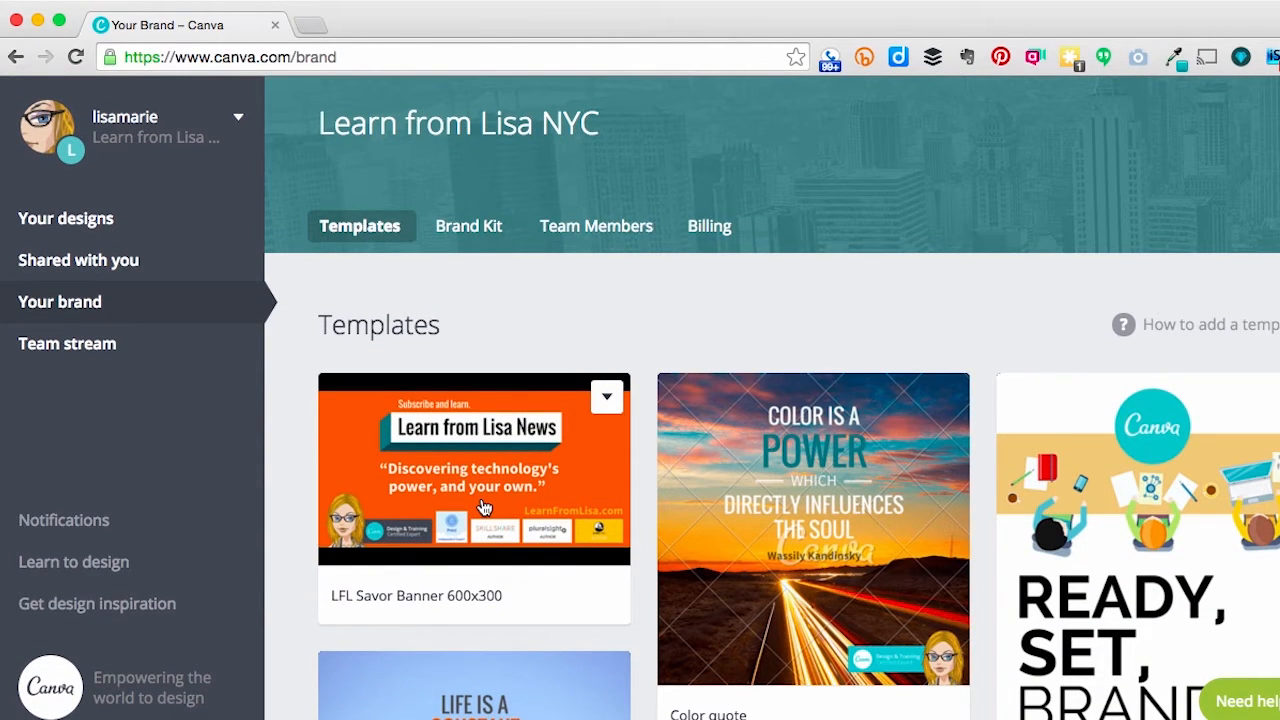
mouse_move(380, 524)
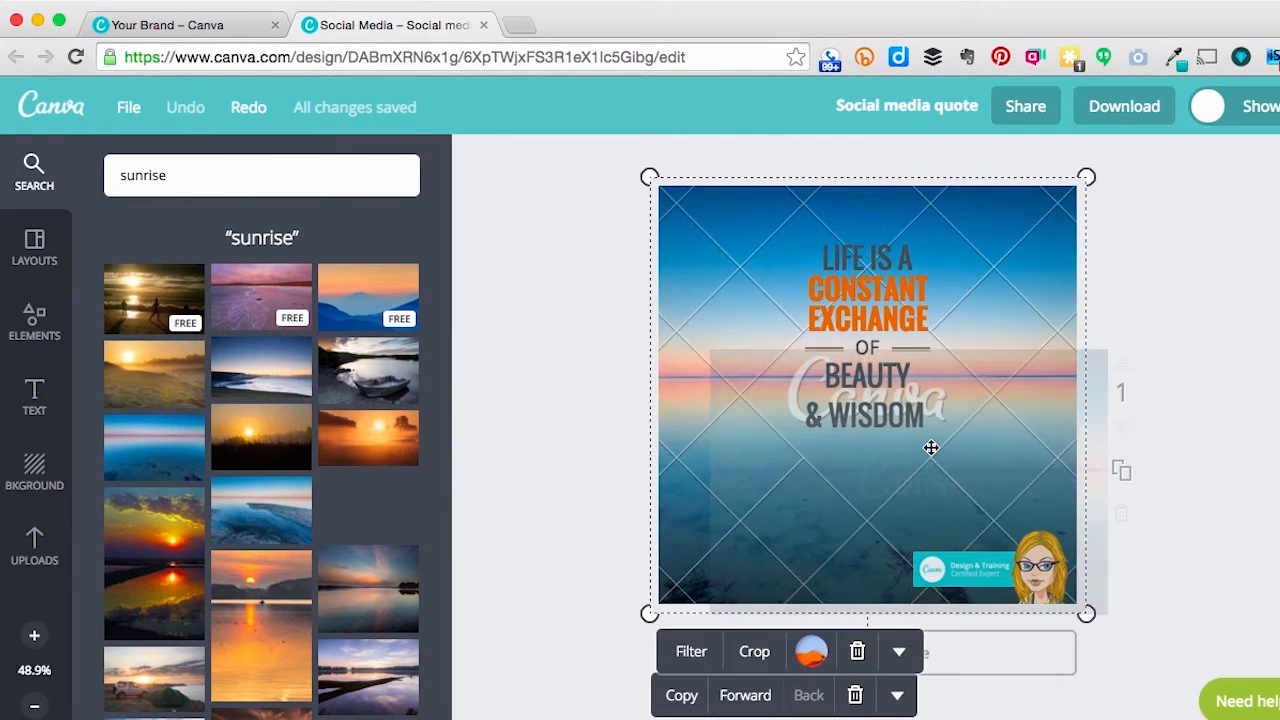
Step: Replace the word EXCHANGE with EVOLUTION in the quote template's headline
double_click(868, 304)
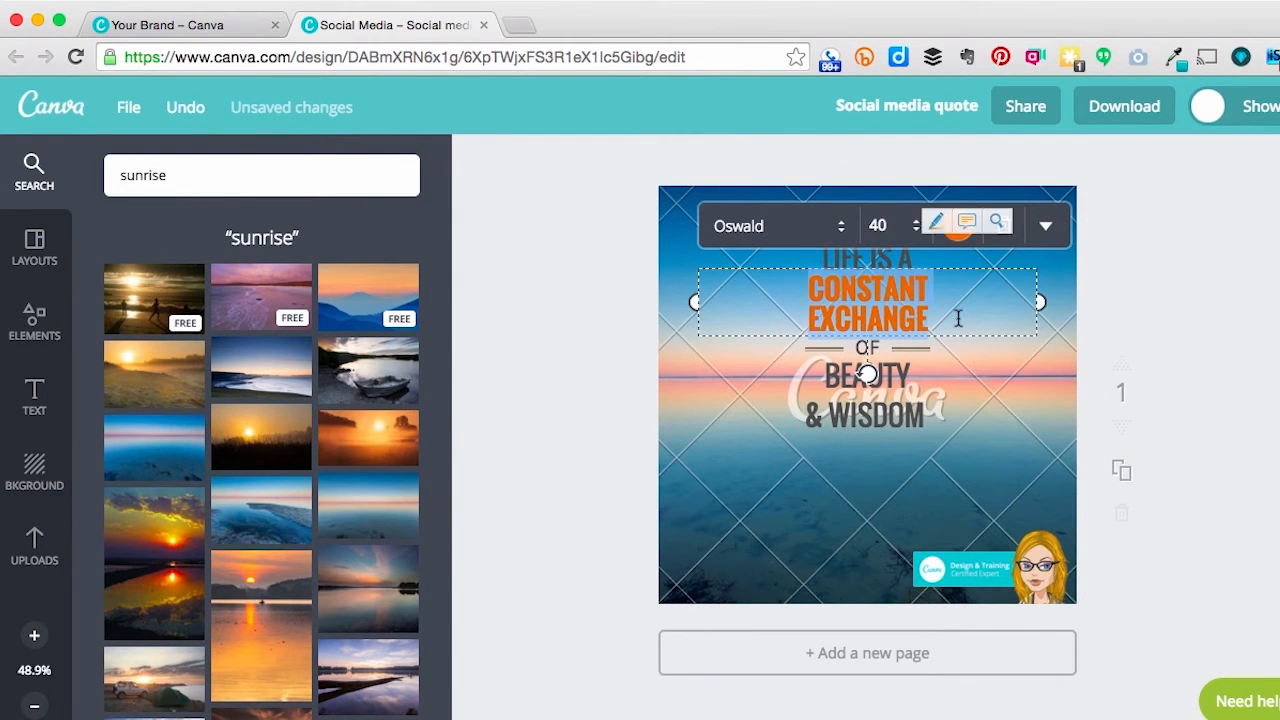
text(EVOLUTION)
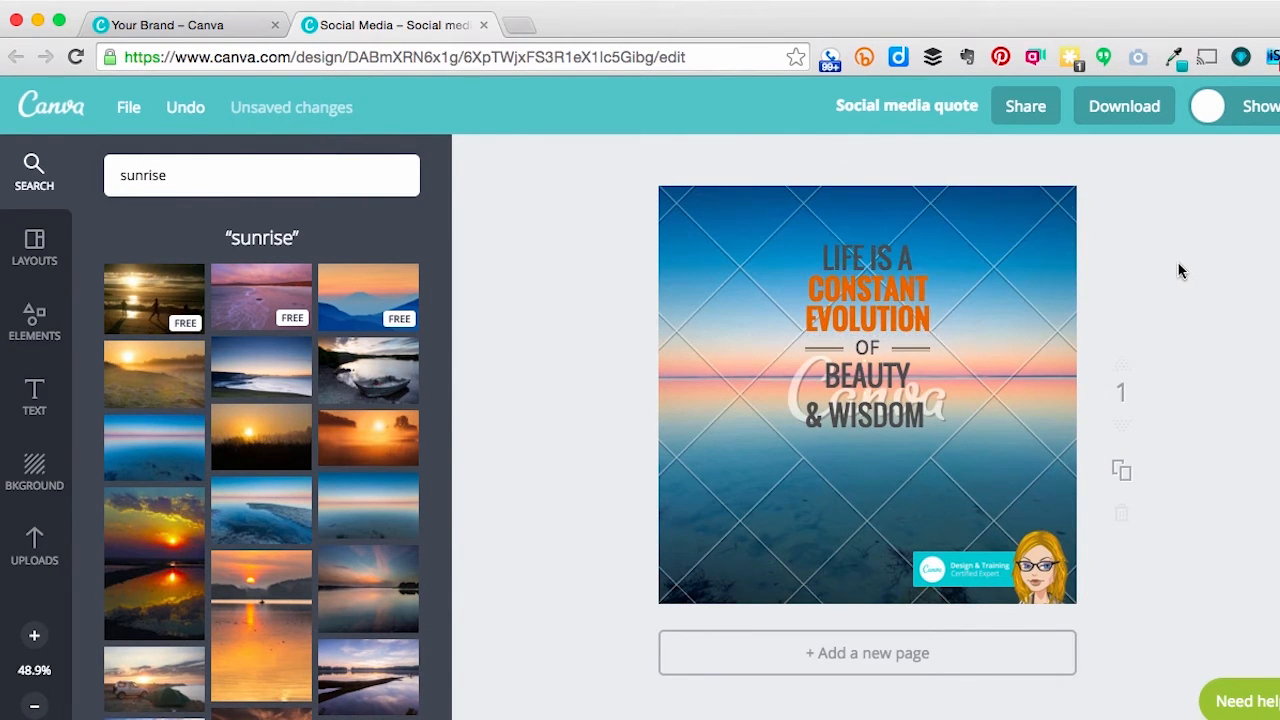
mouse_move(1048, 480)
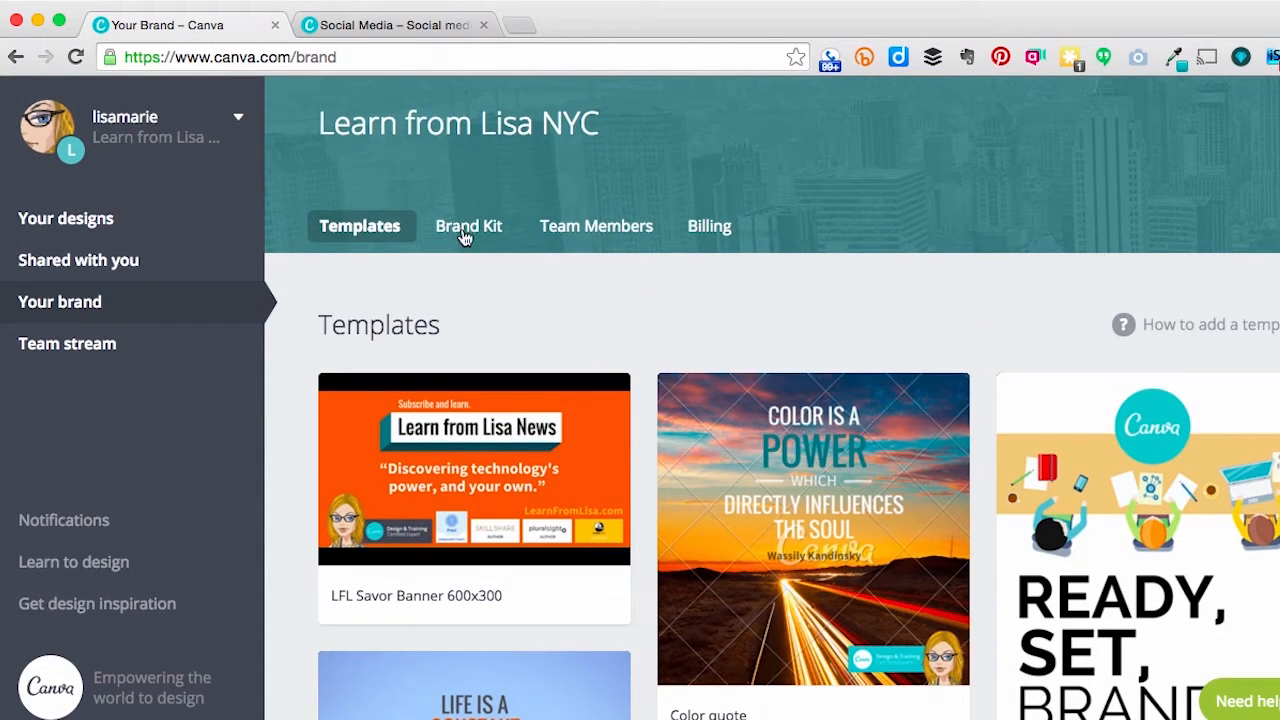
Step: Open the Brand Kit and scroll through the team's colours, fonts and logos
click(468, 224)
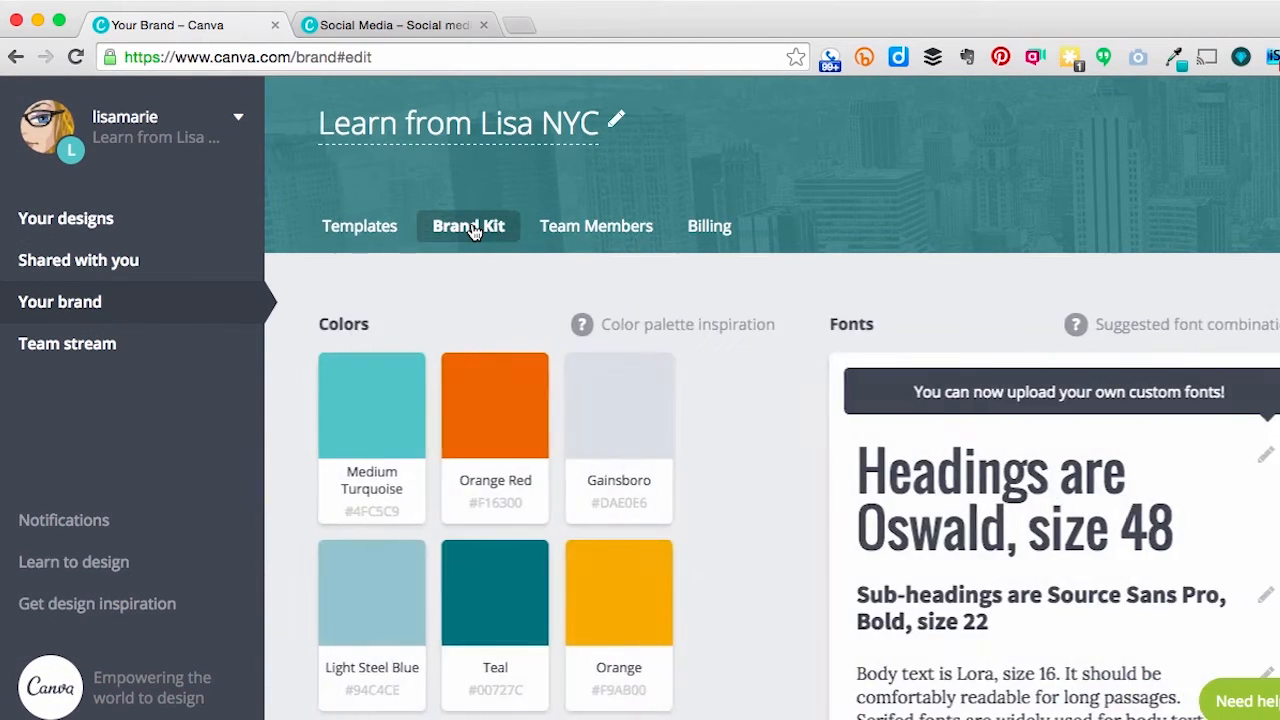
mouse_move(824, 548)
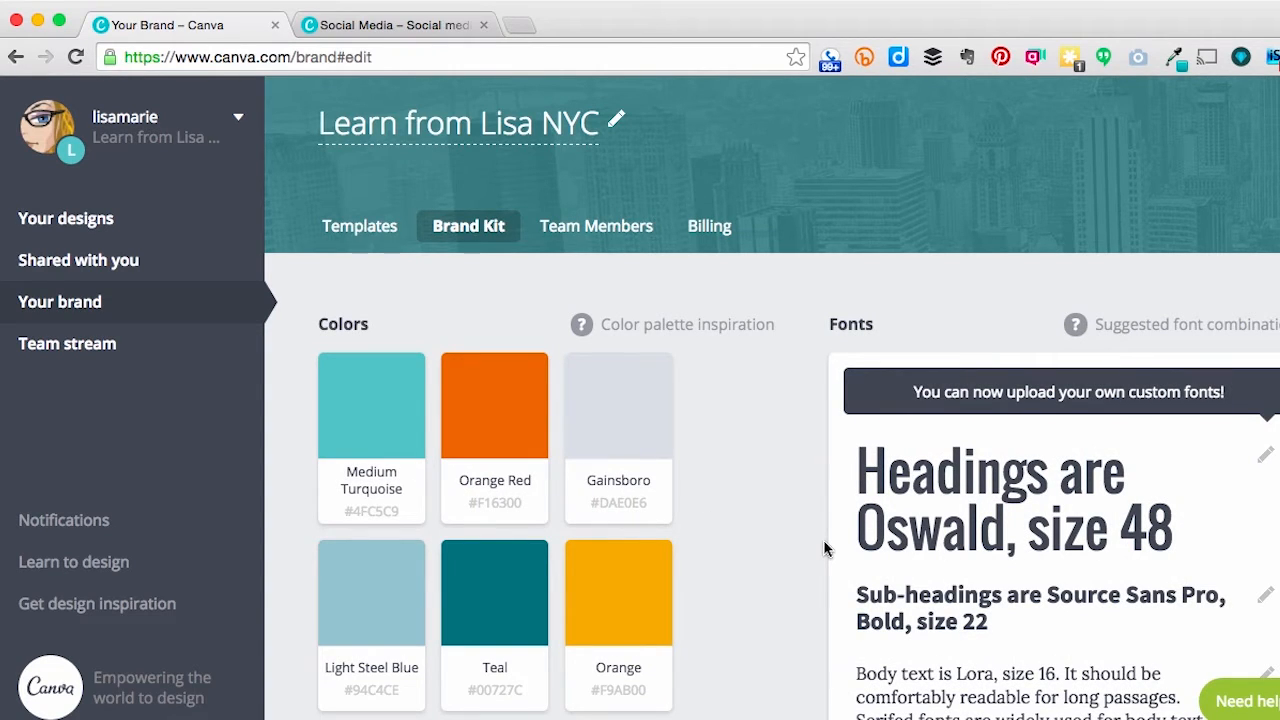
scroll(down, 3)
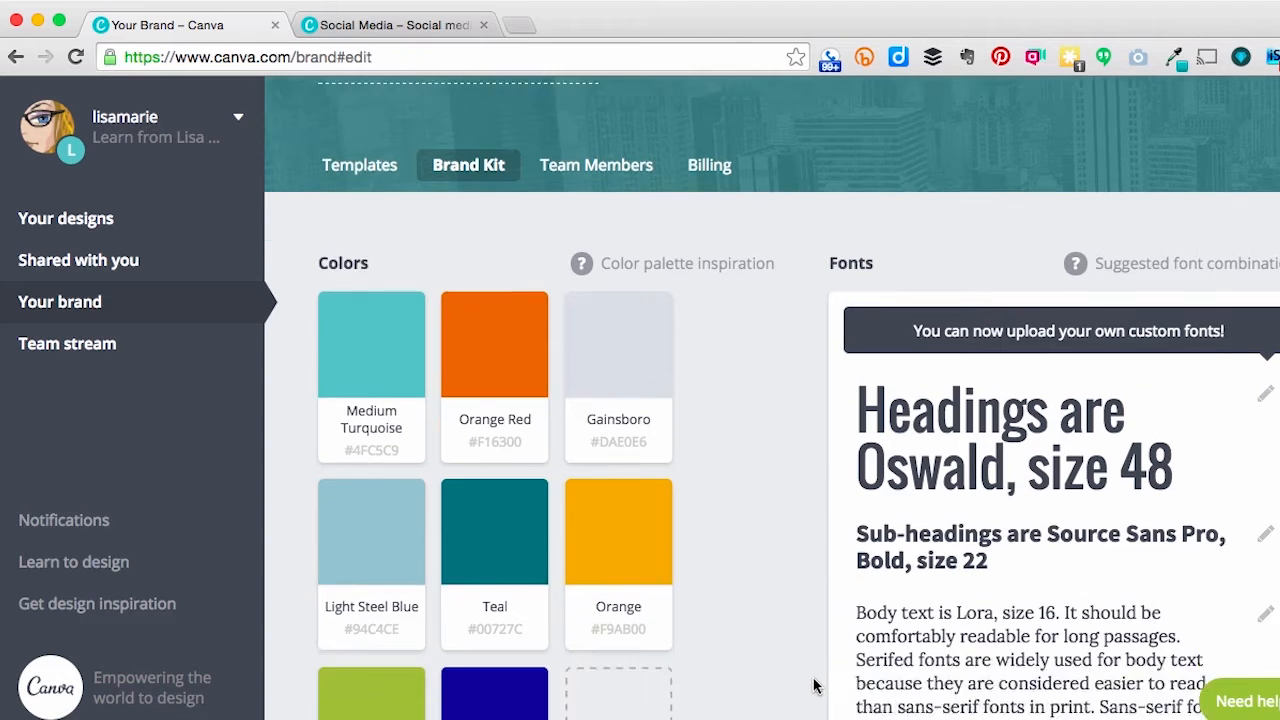
scroll(down, 3)
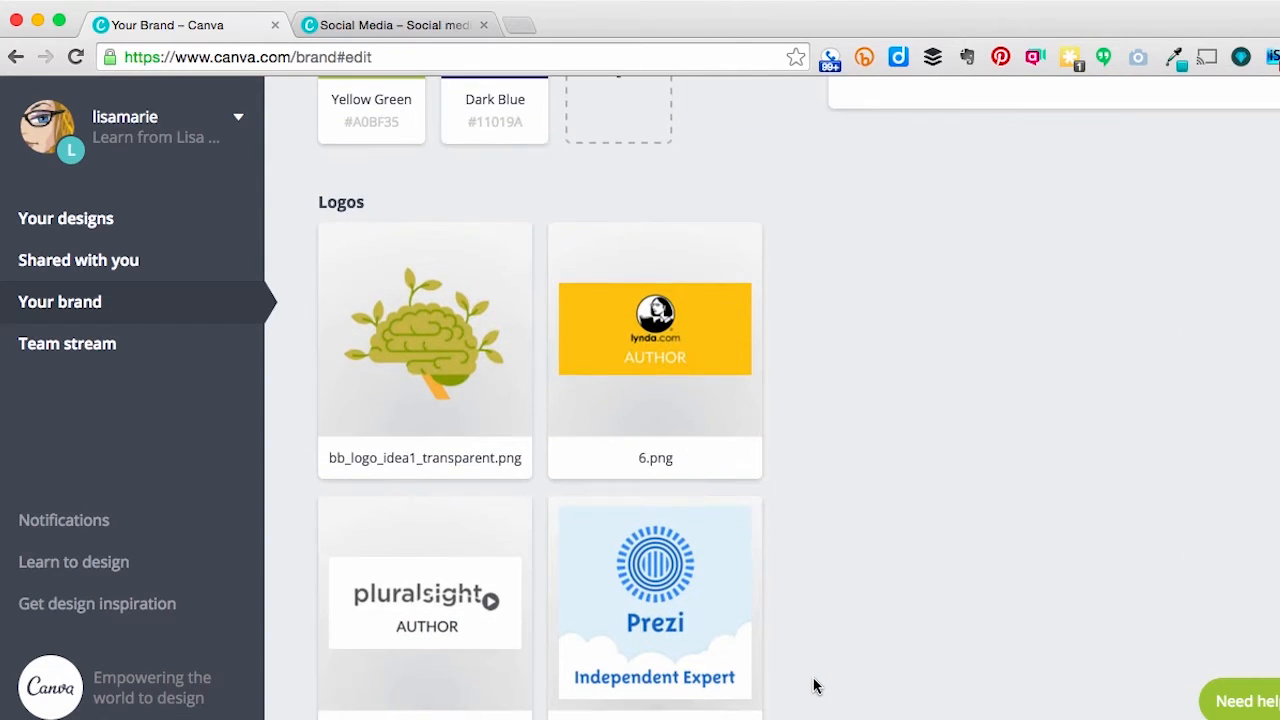
scroll(down, 3)
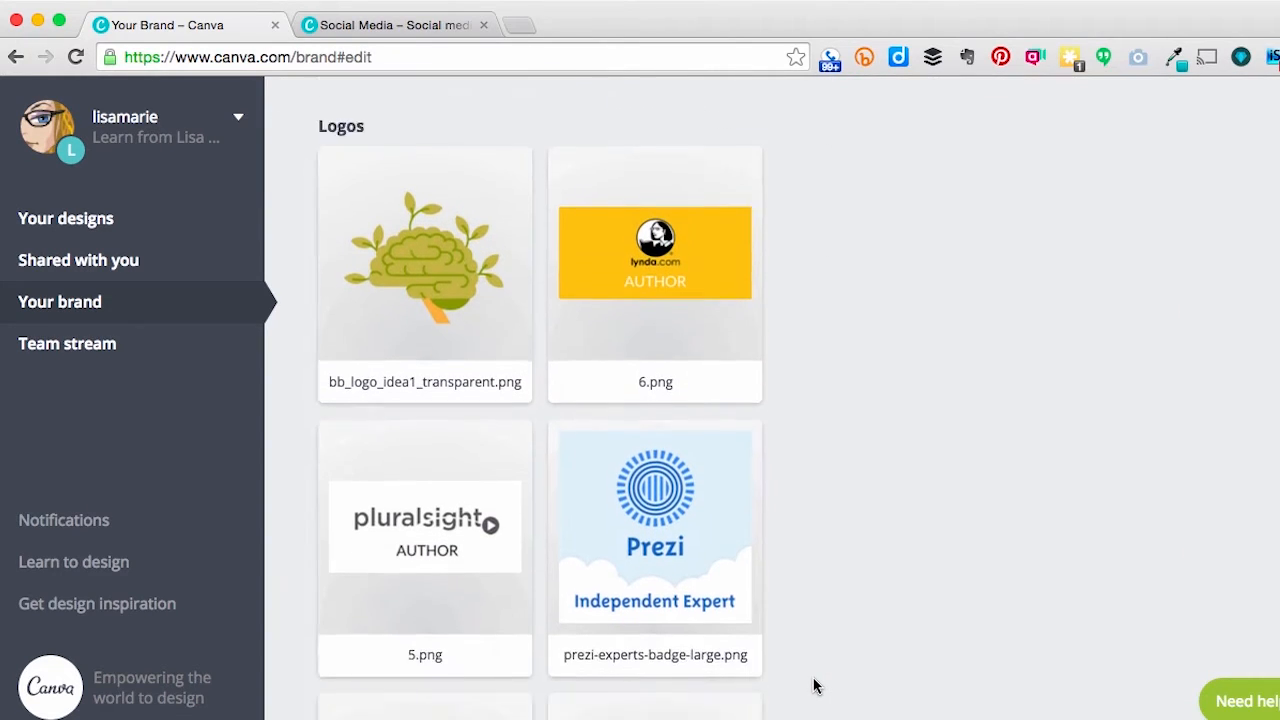
scroll(down, 3)
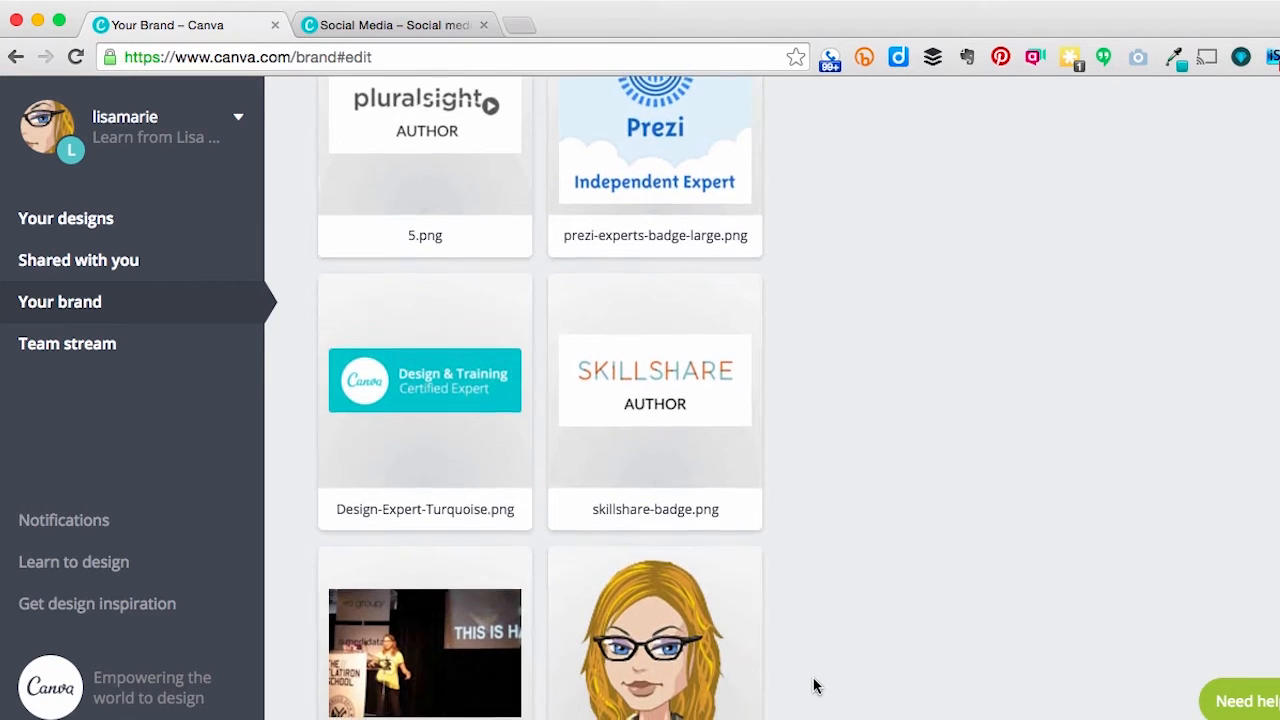
scroll(up, 3)
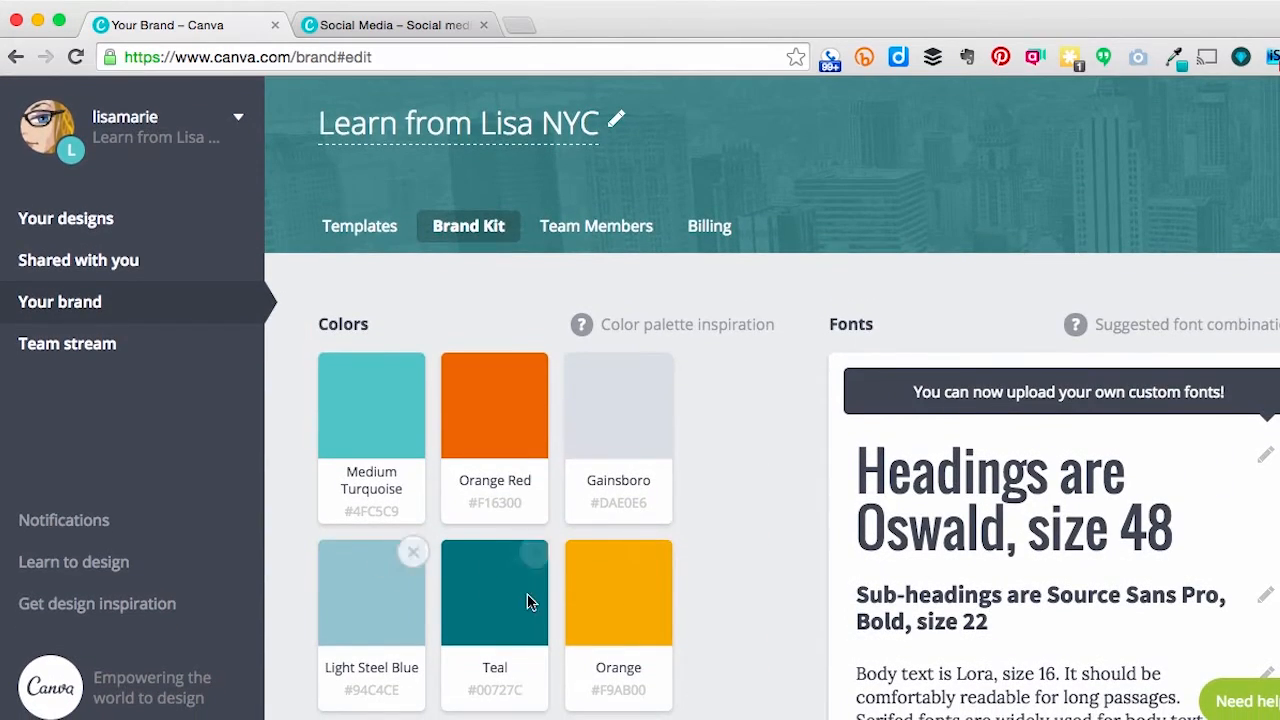
scroll(down, 3)
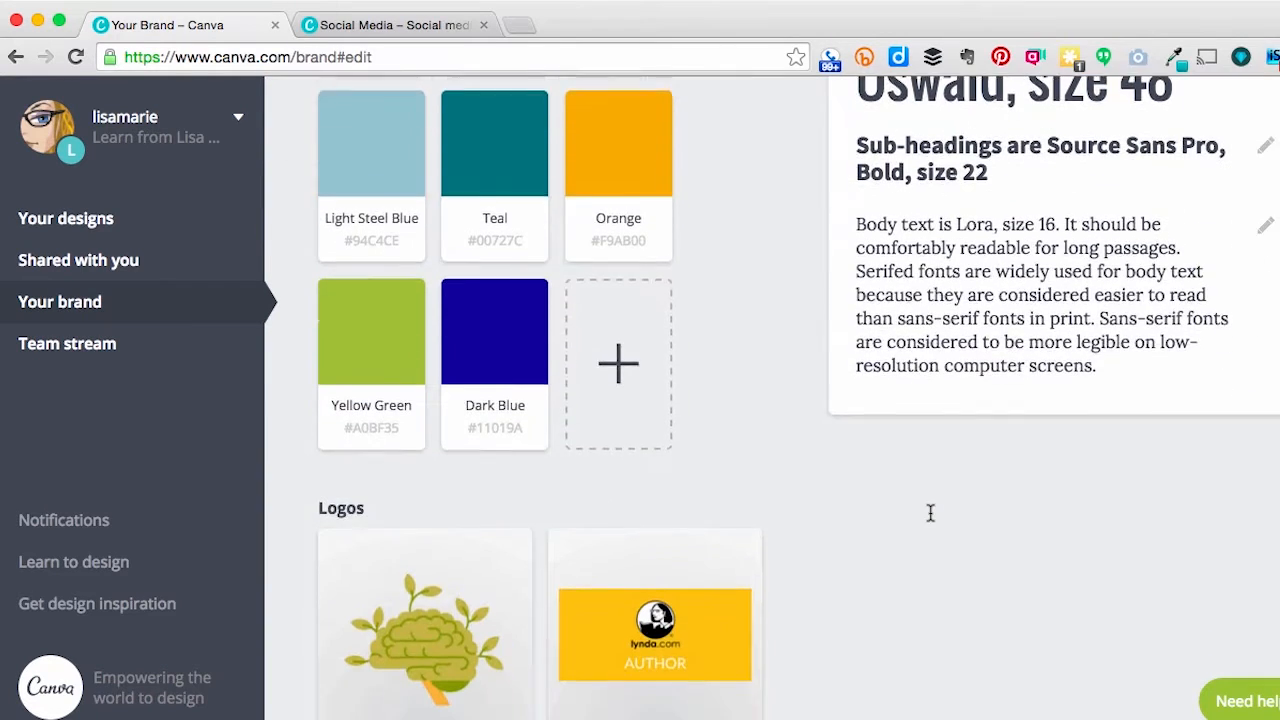
scroll(down, 3)
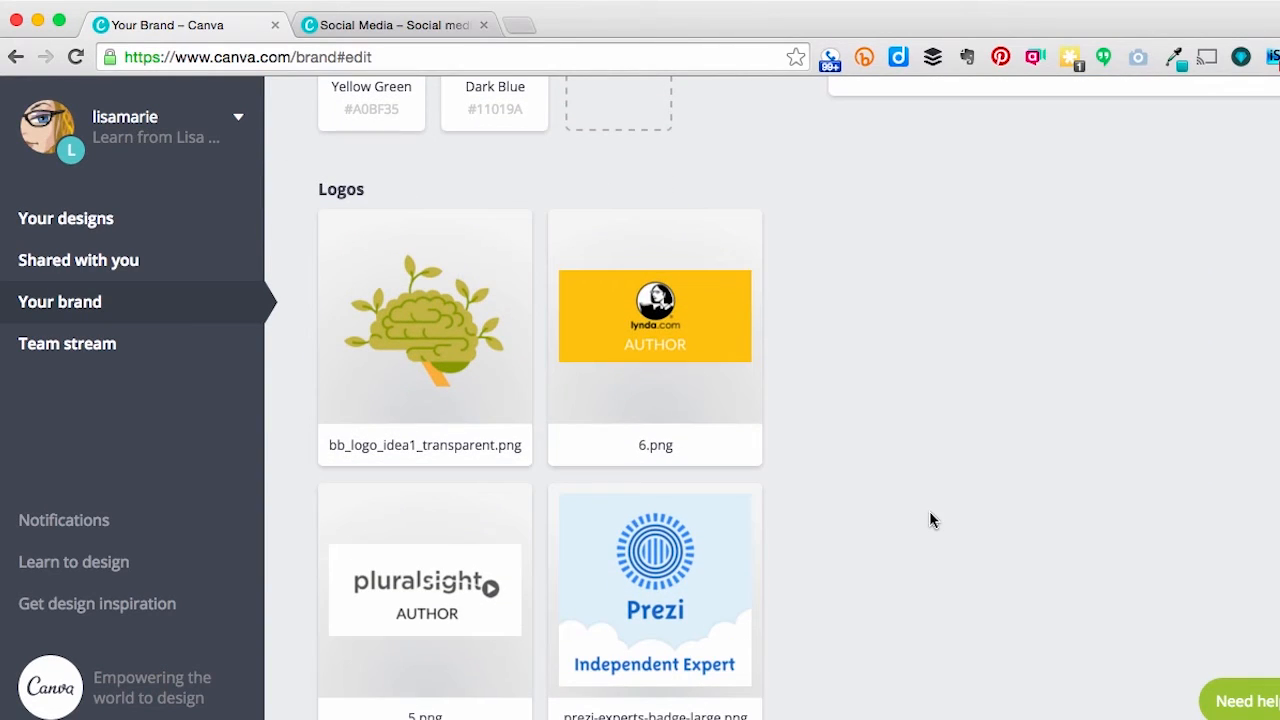
scroll(down, 3)
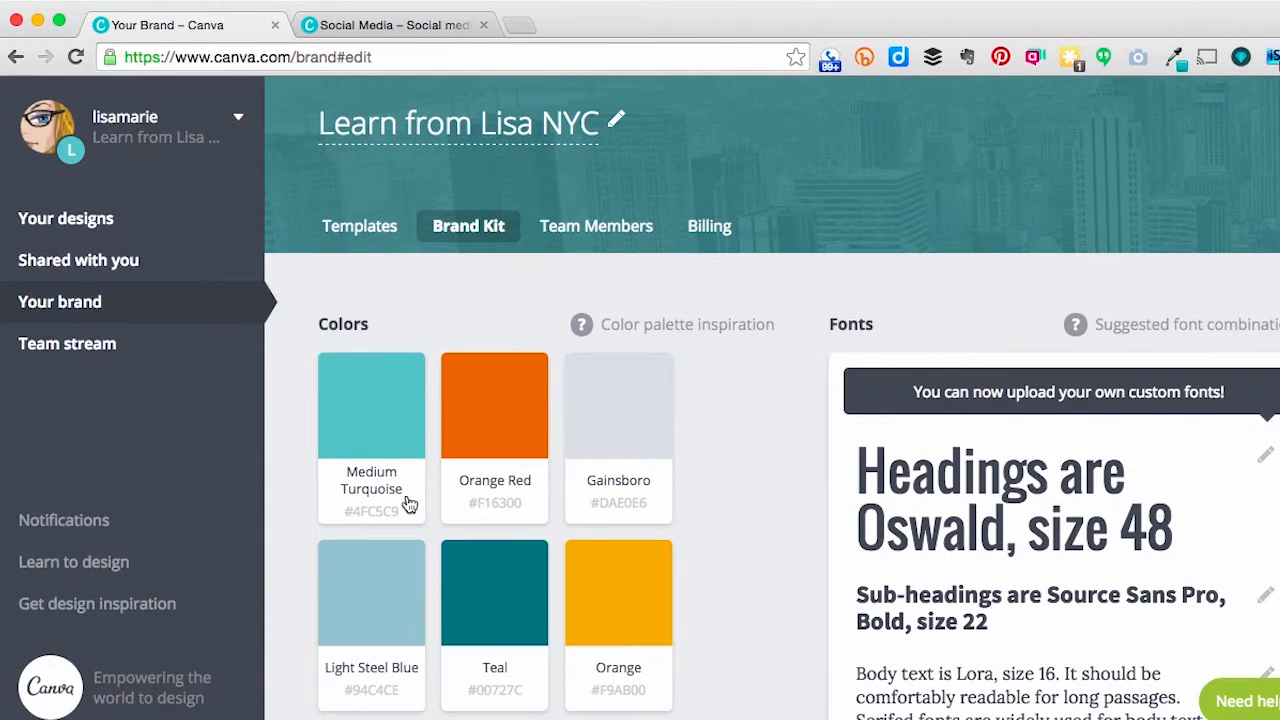
click(596, 224)
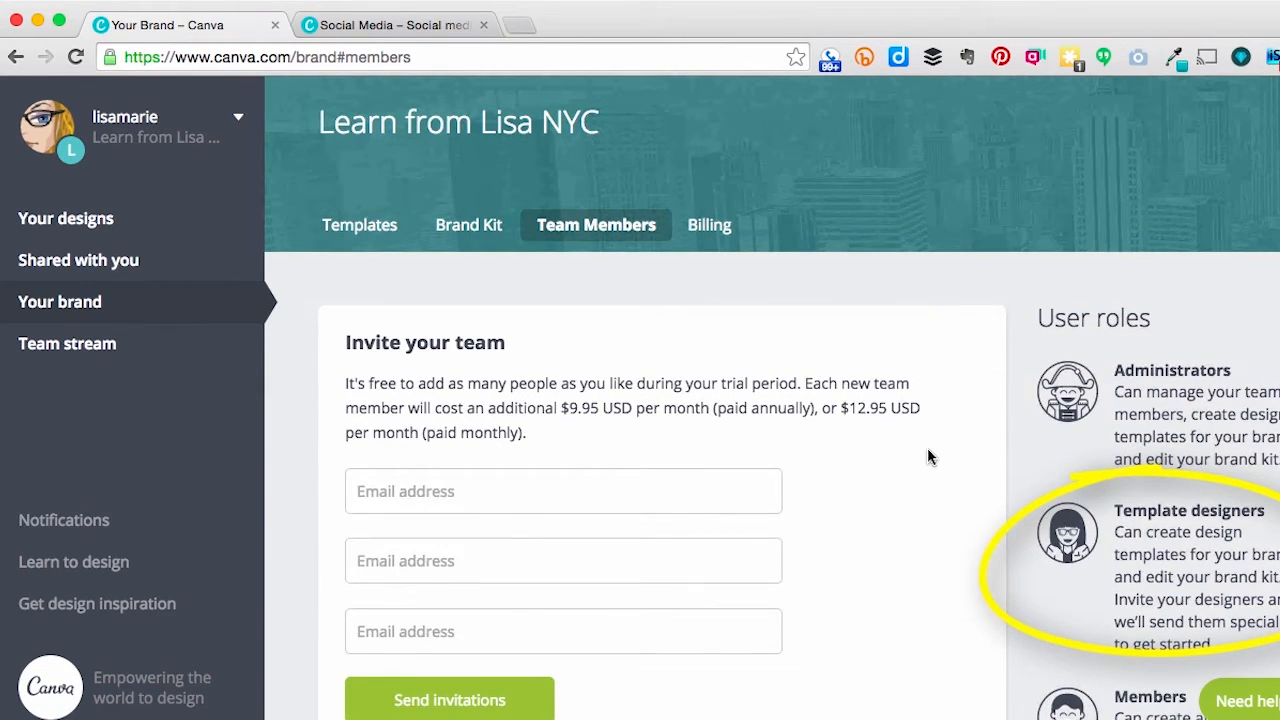
scroll(down, 3)
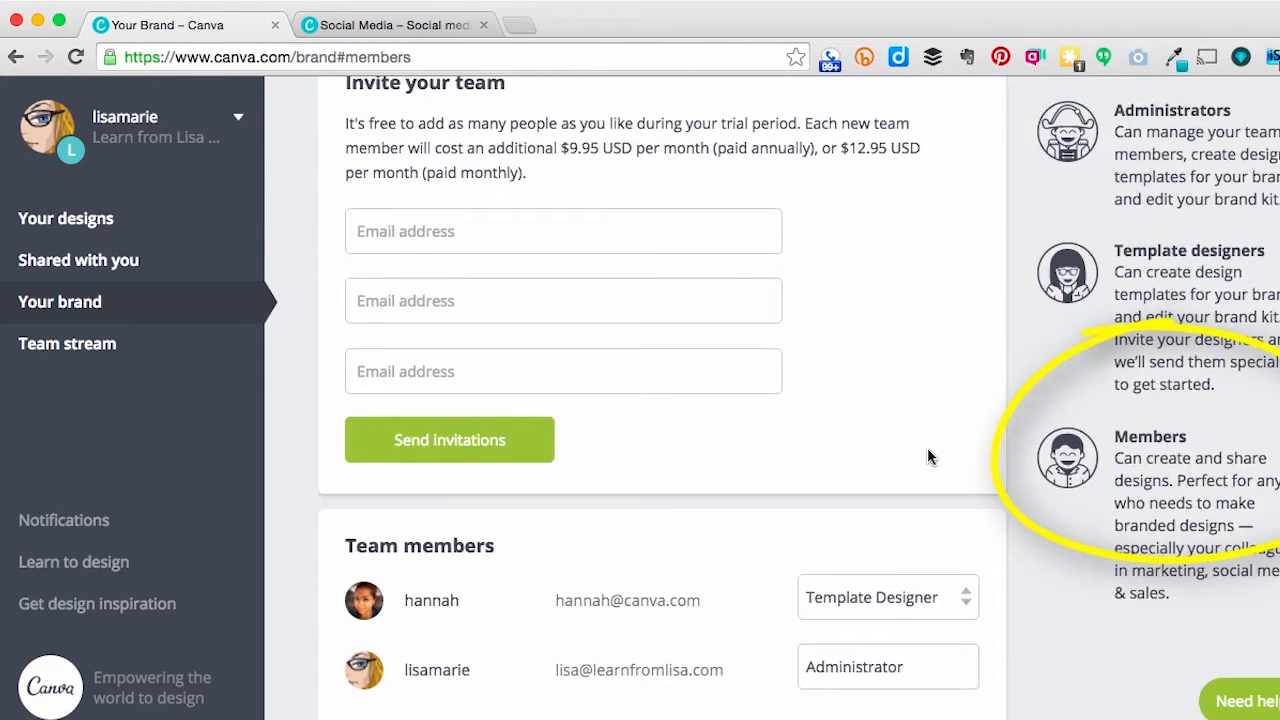
scroll(down, 3)
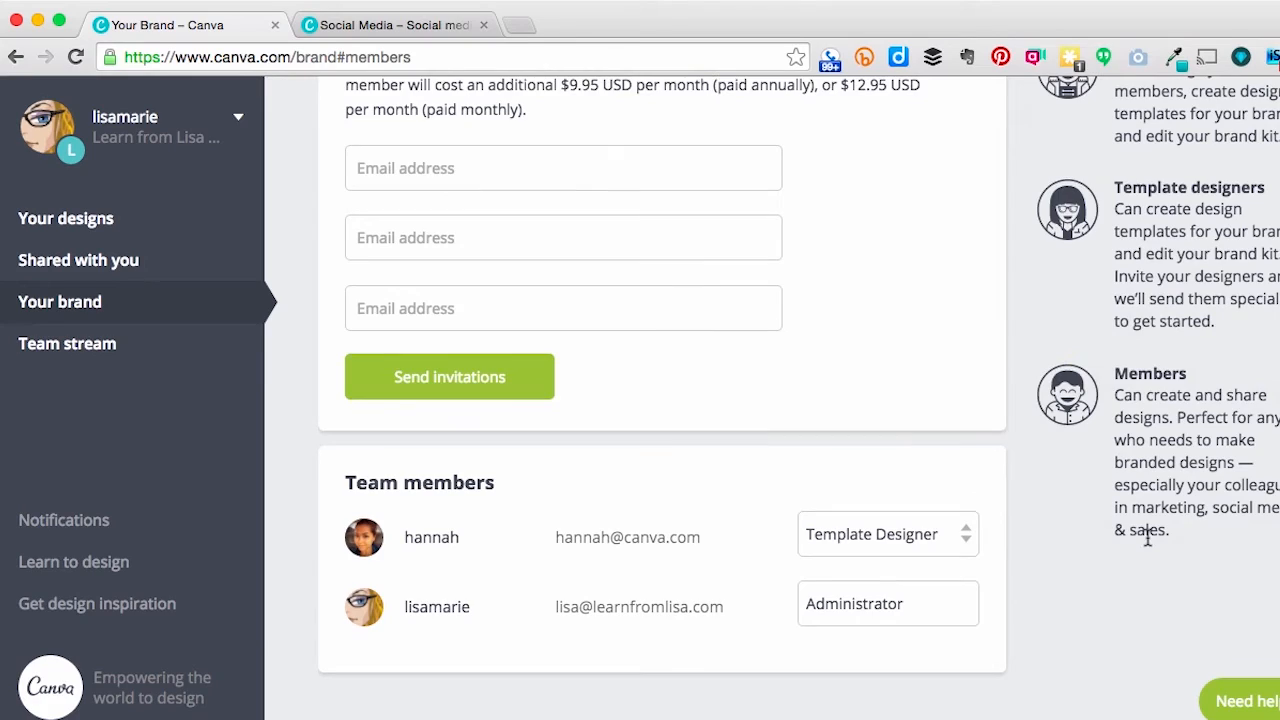
Step: Open the LFL News Instagram post from the team stream for editing
click(68, 344)
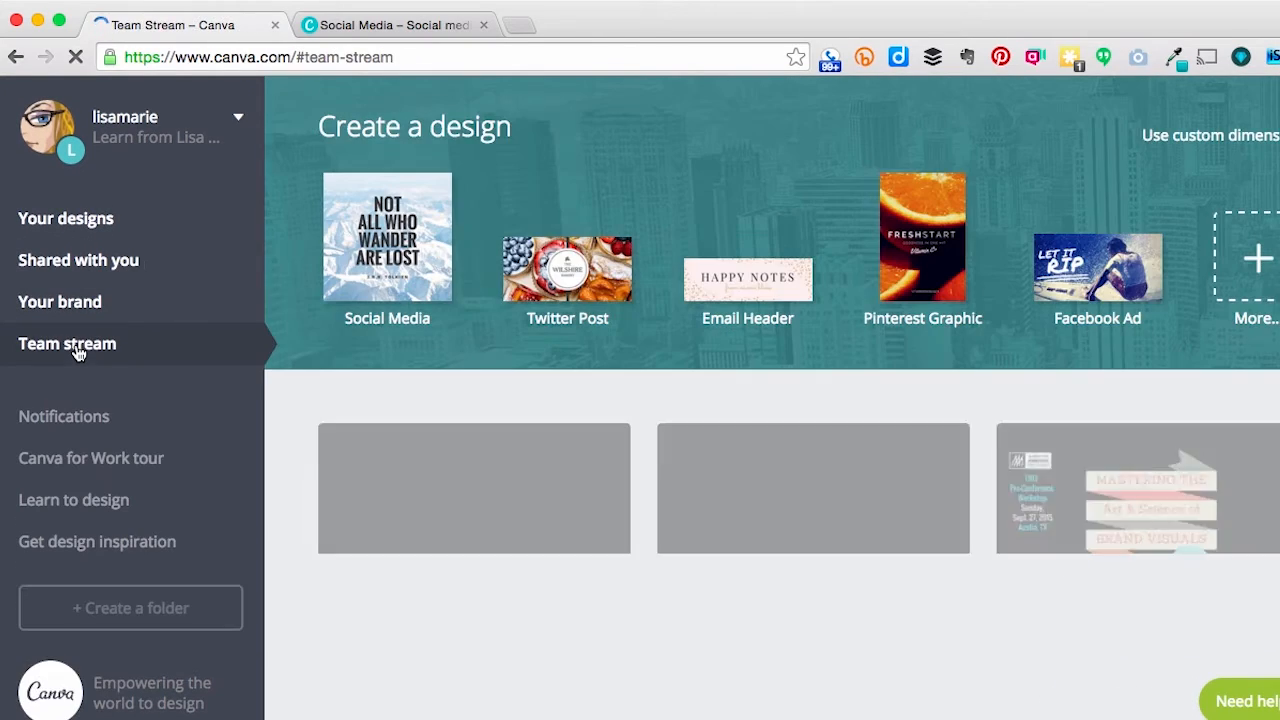
scroll(down, 3)
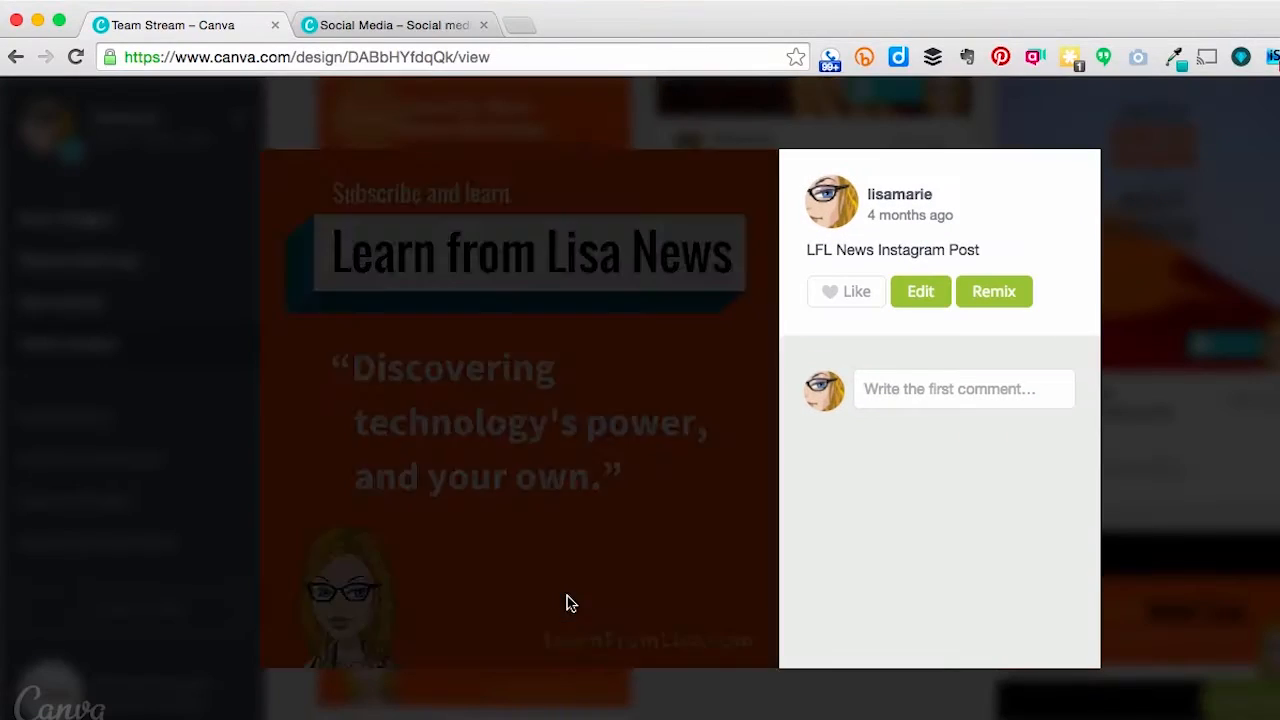
click(844, 292)
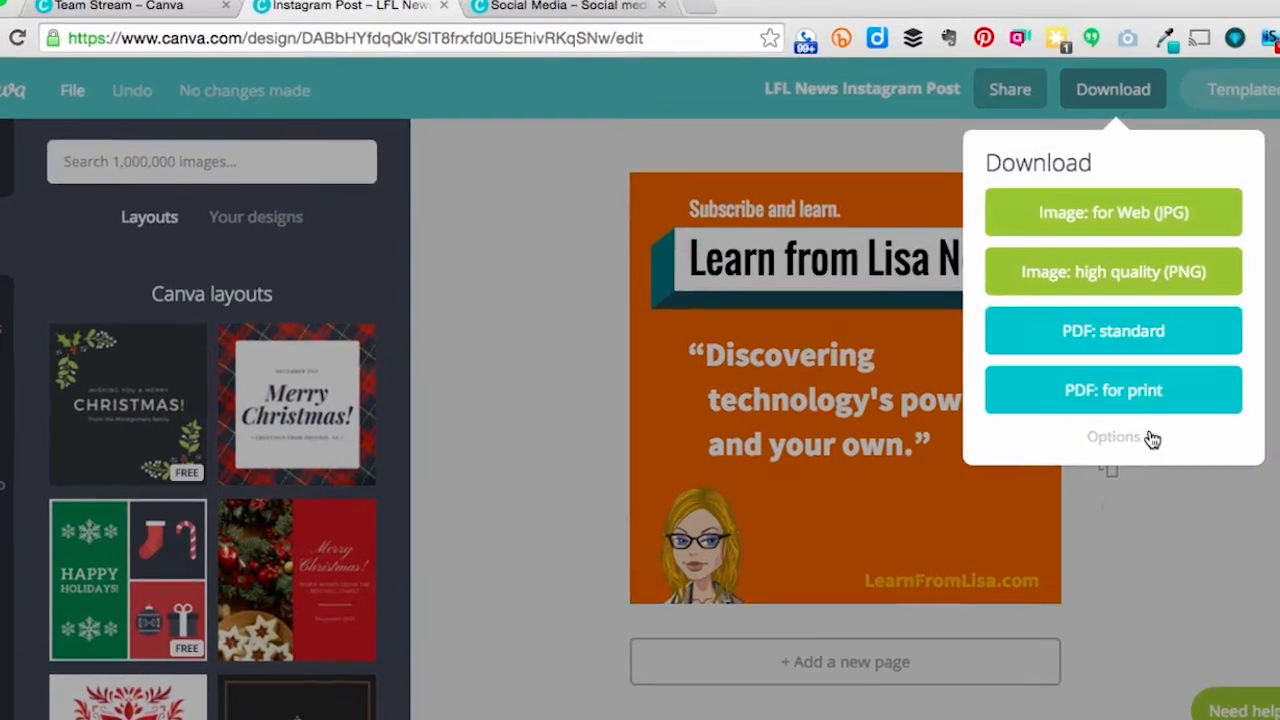
Step: Expand the download Options for the post, then return to the team stream
click(1112, 436)
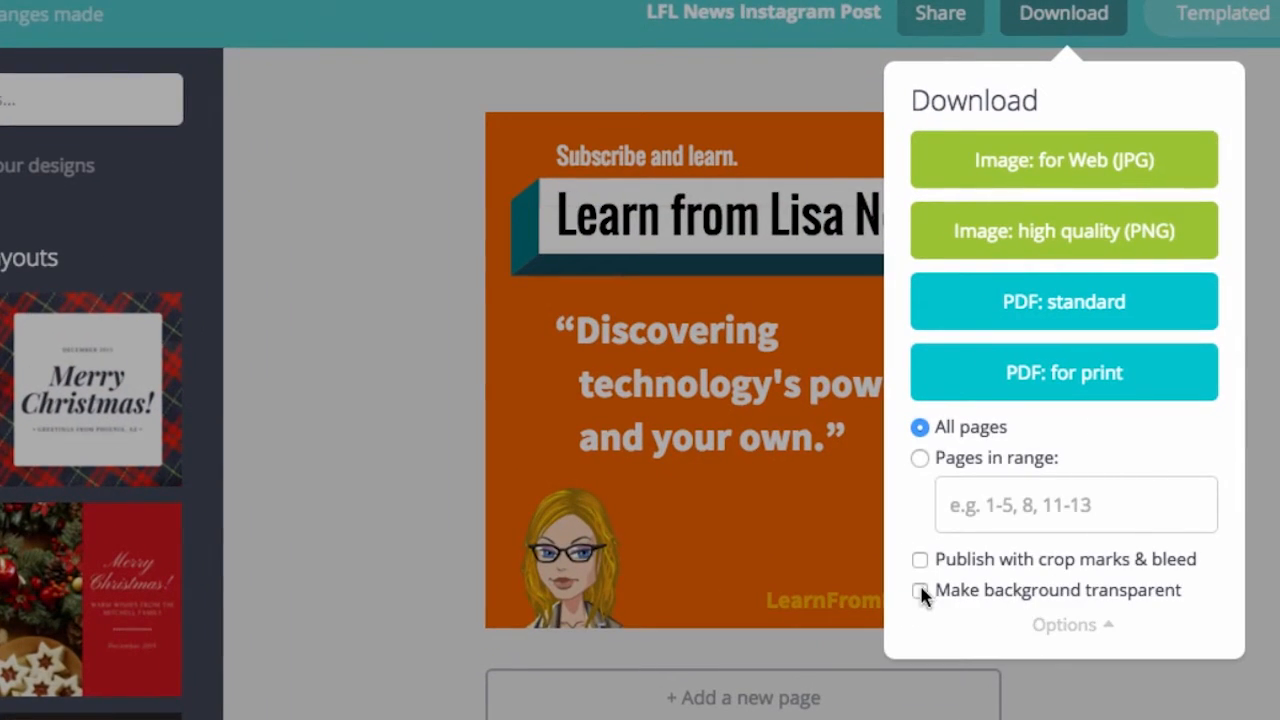
click(920, 590)
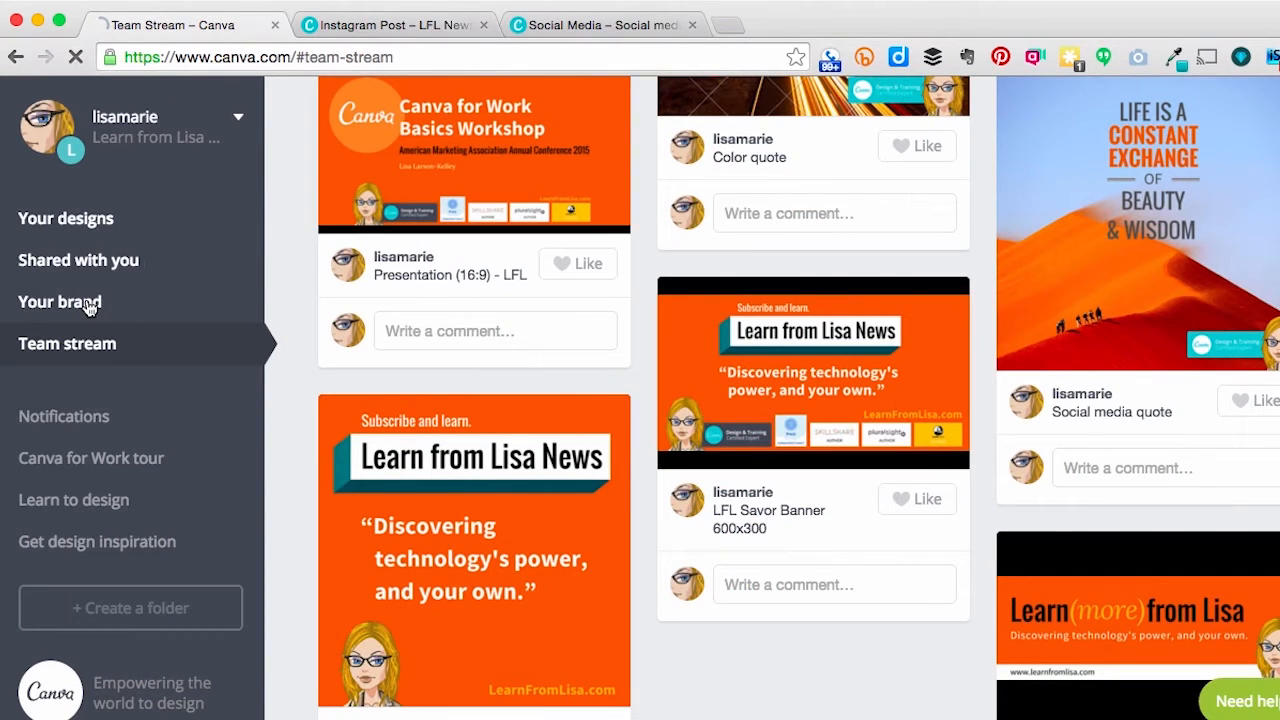
Step: Open the brand kit and scroll to its fonts section
click(60, 300)
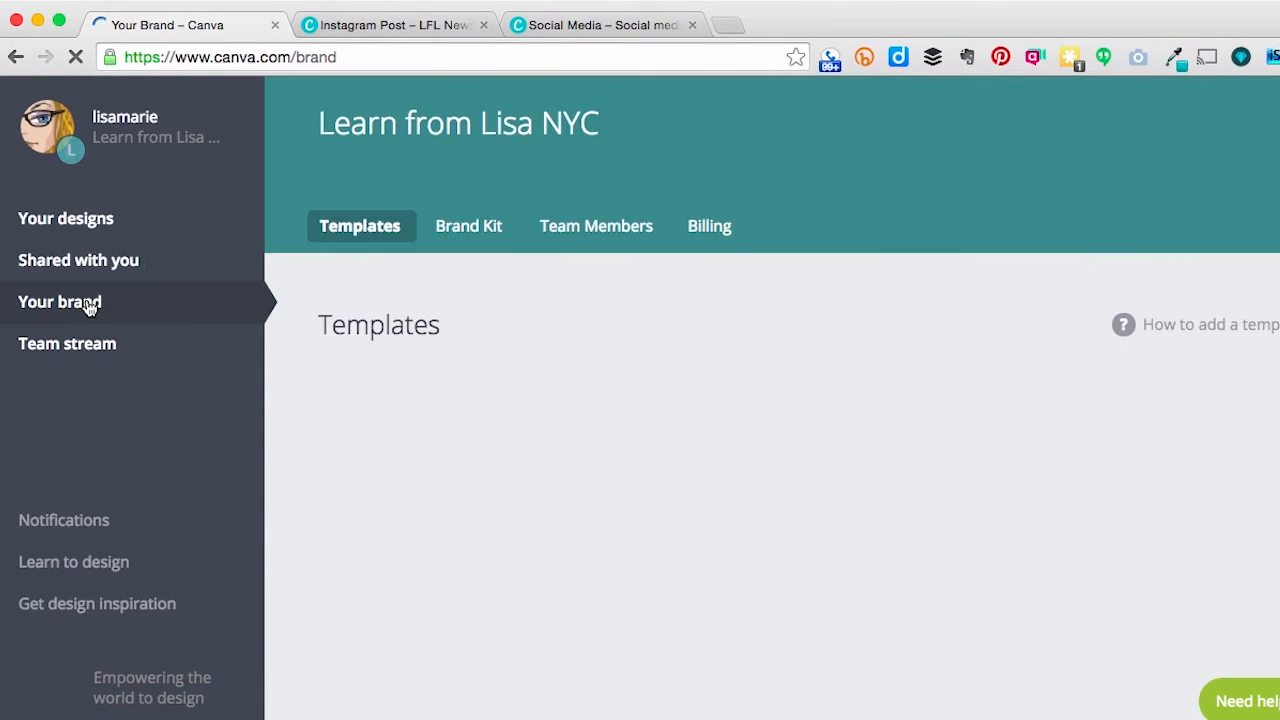
click(60, 300)
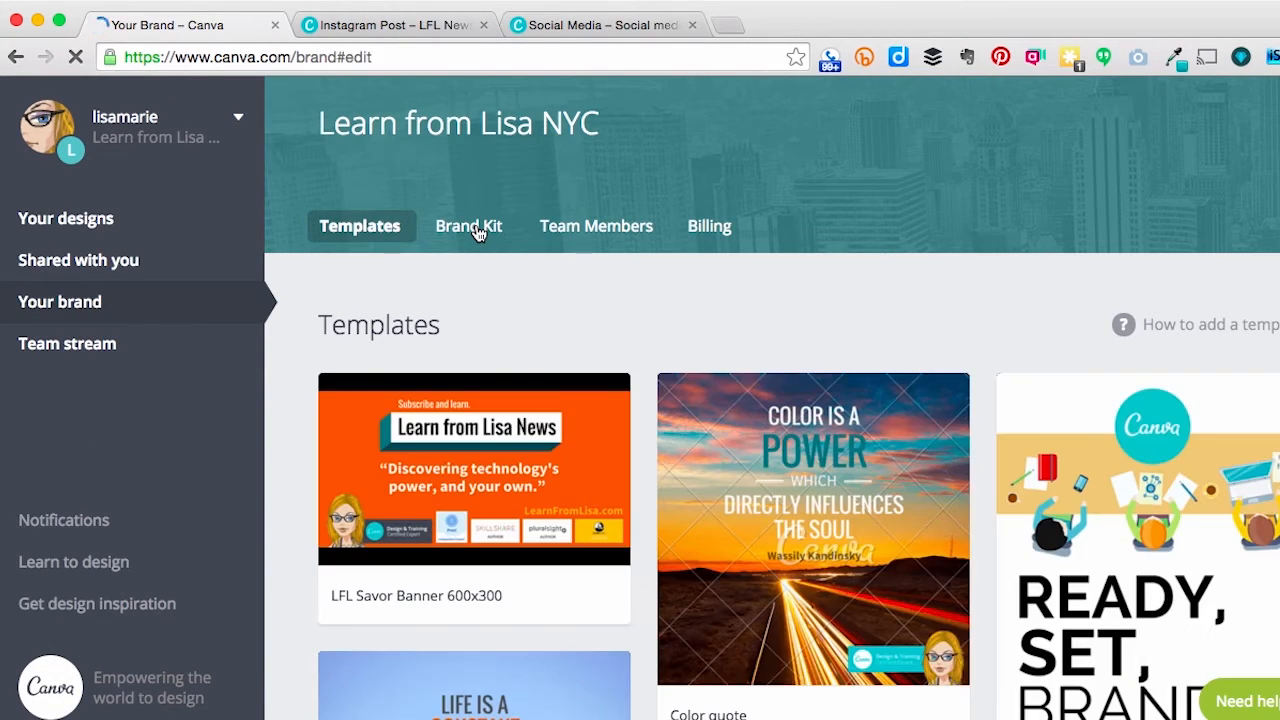
click(468, 226)
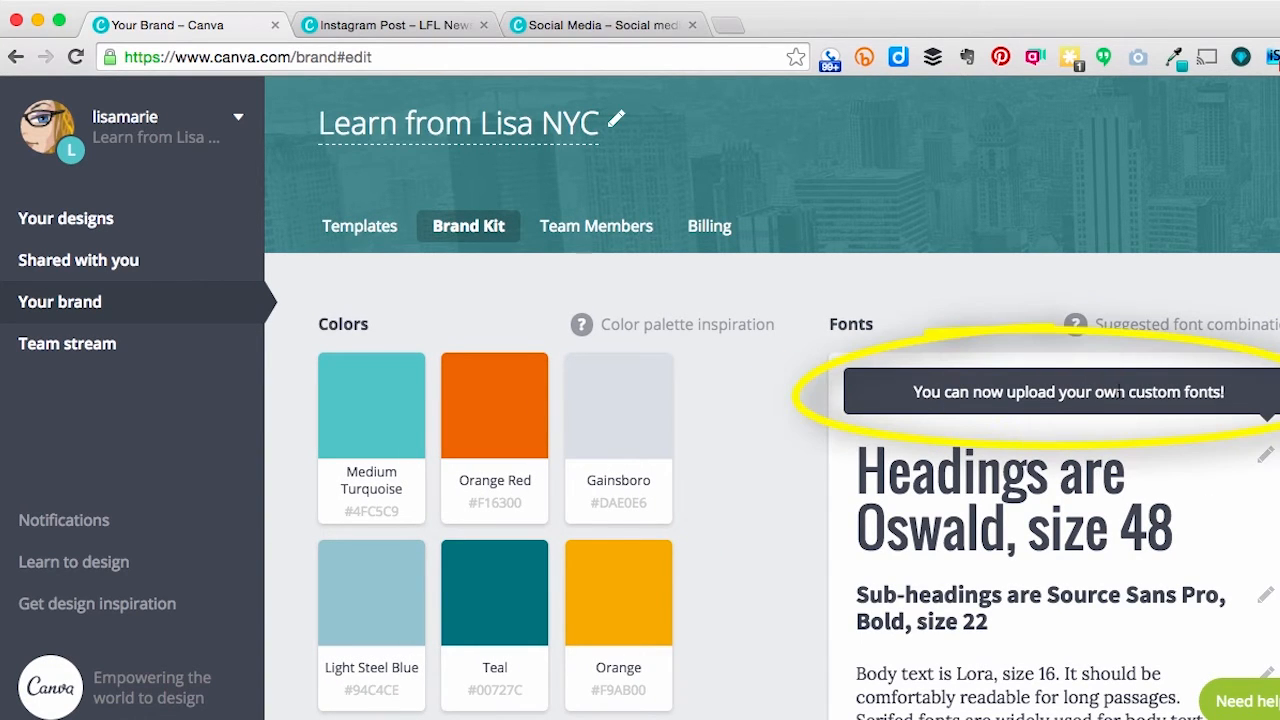
scroll(down, 3)
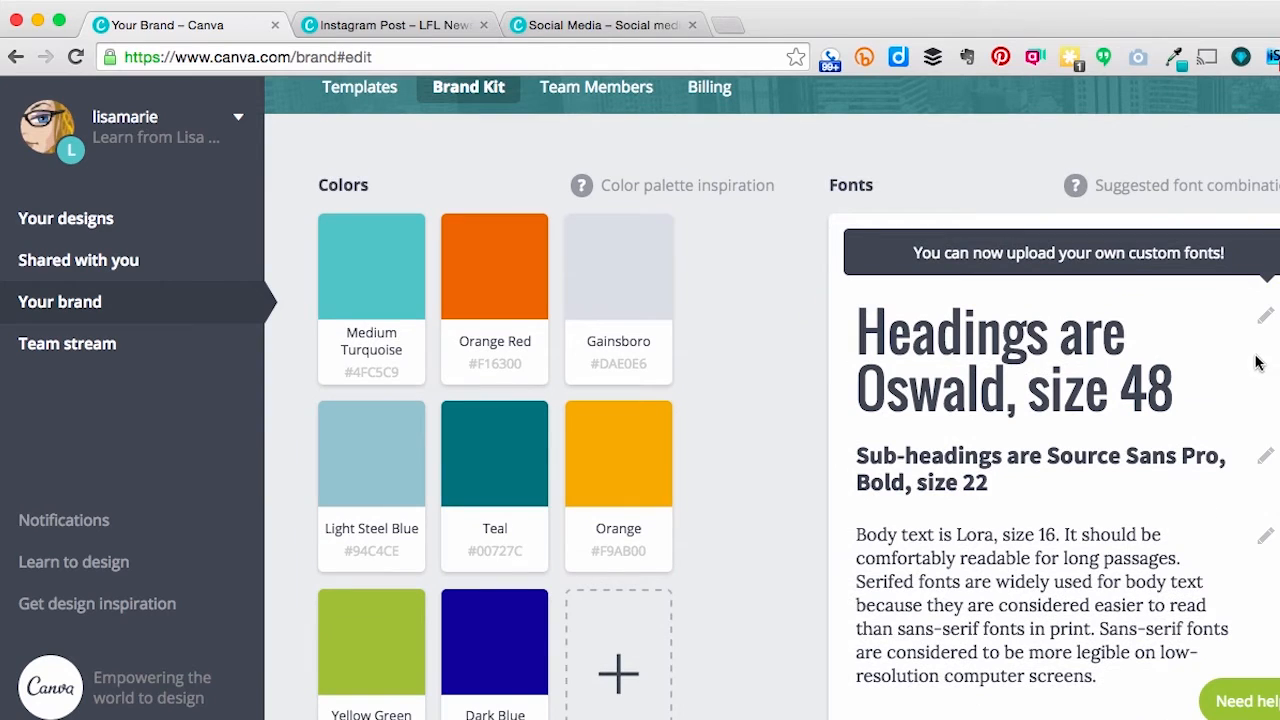
scroll(down, 3)
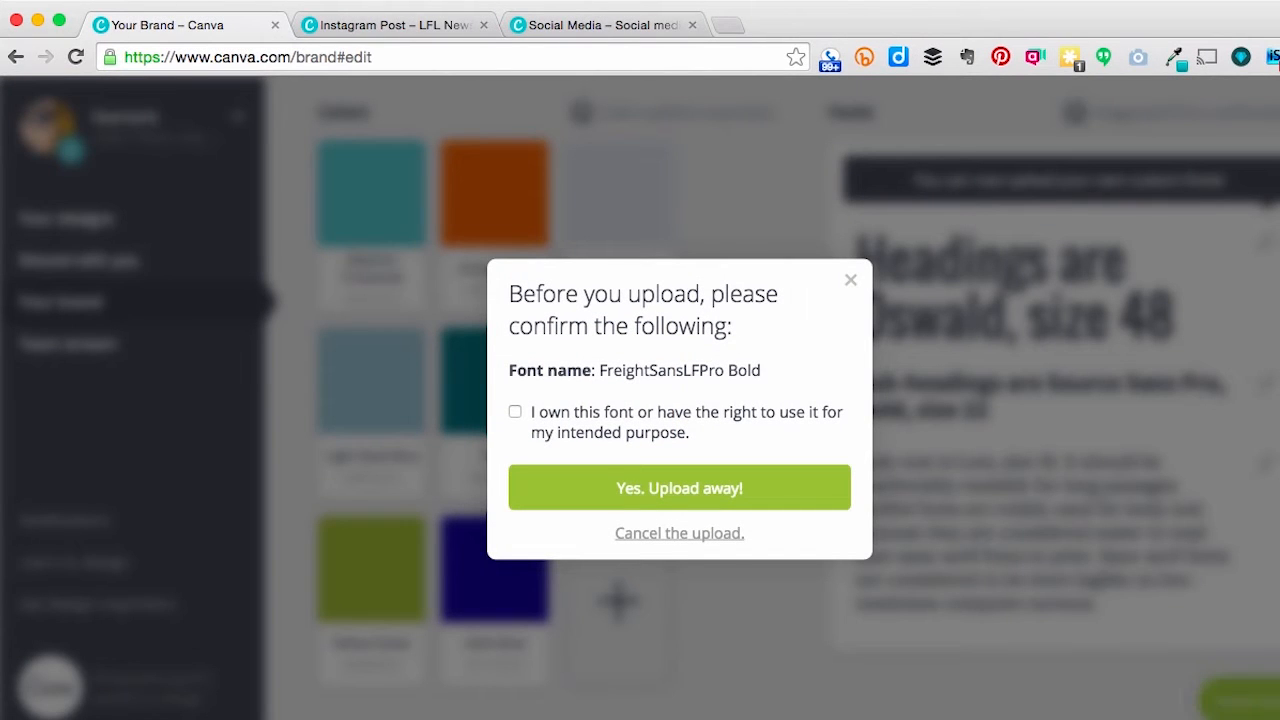
Step: Upload FreightSansLFPro Bold as the heading font, confirming ownership of its rights
click(516, 412)
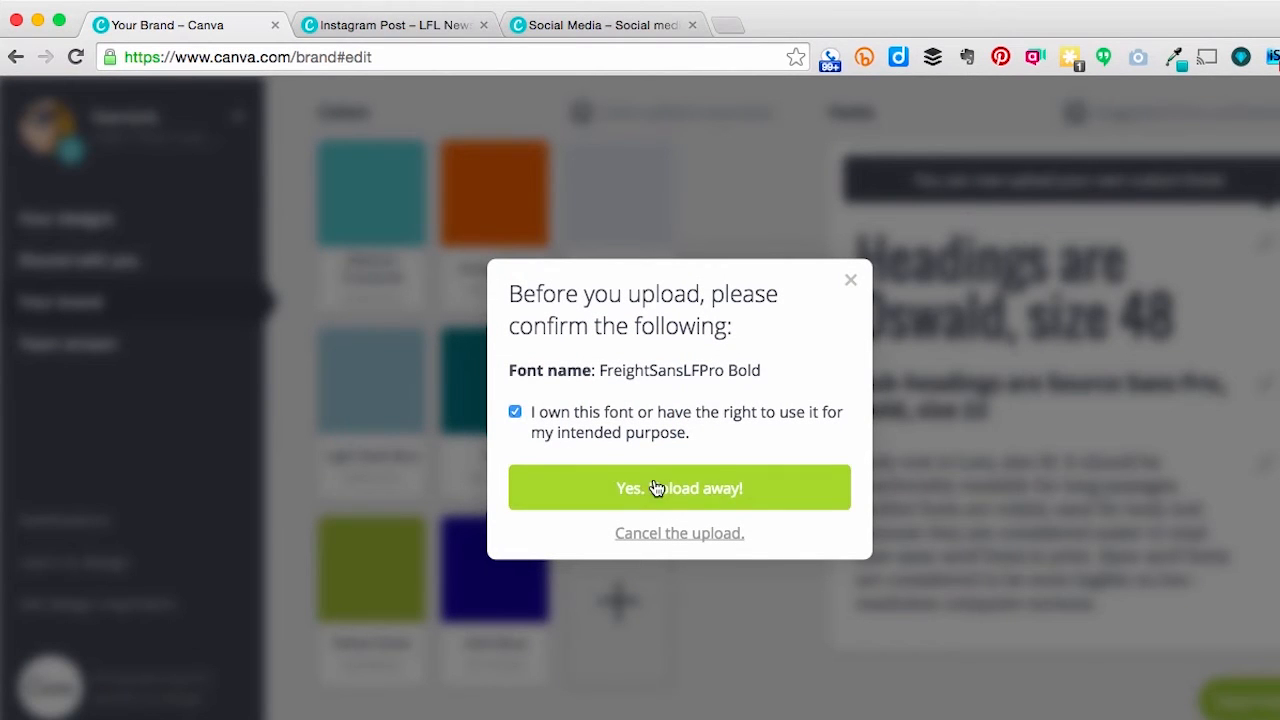
click(680, 488)
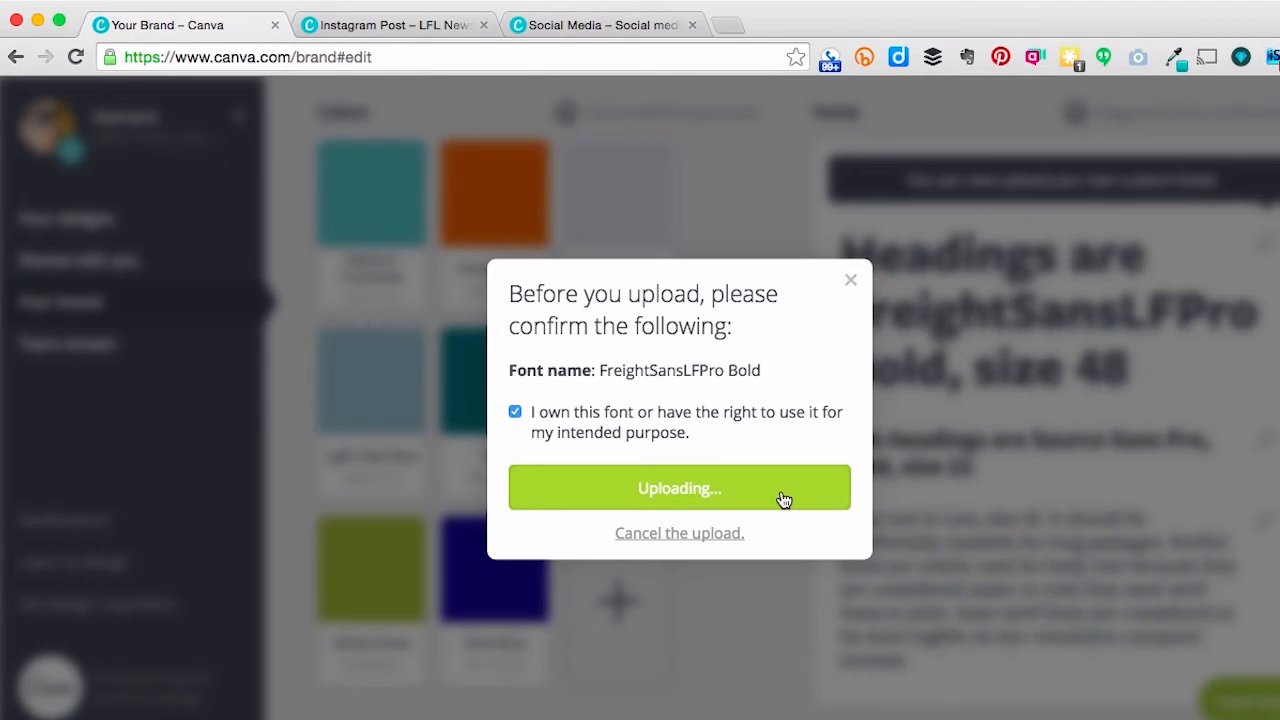
click(680, 488)
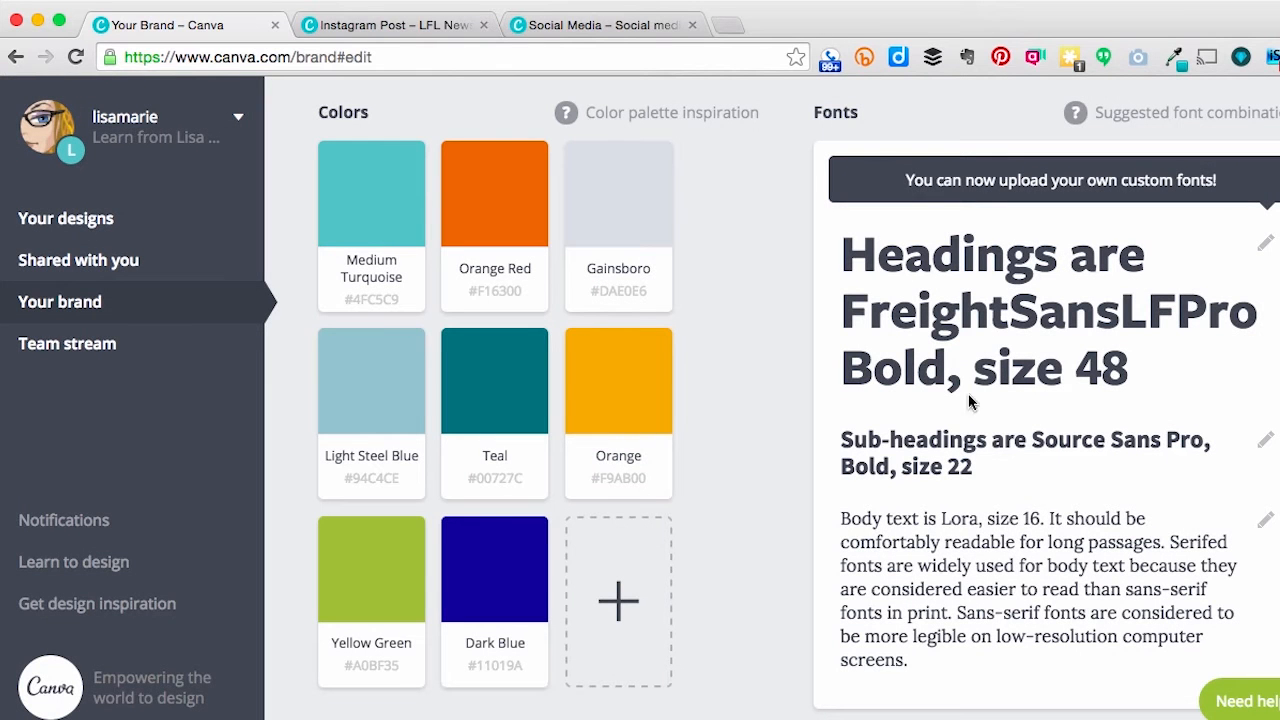
mouse_move(1070, 388)
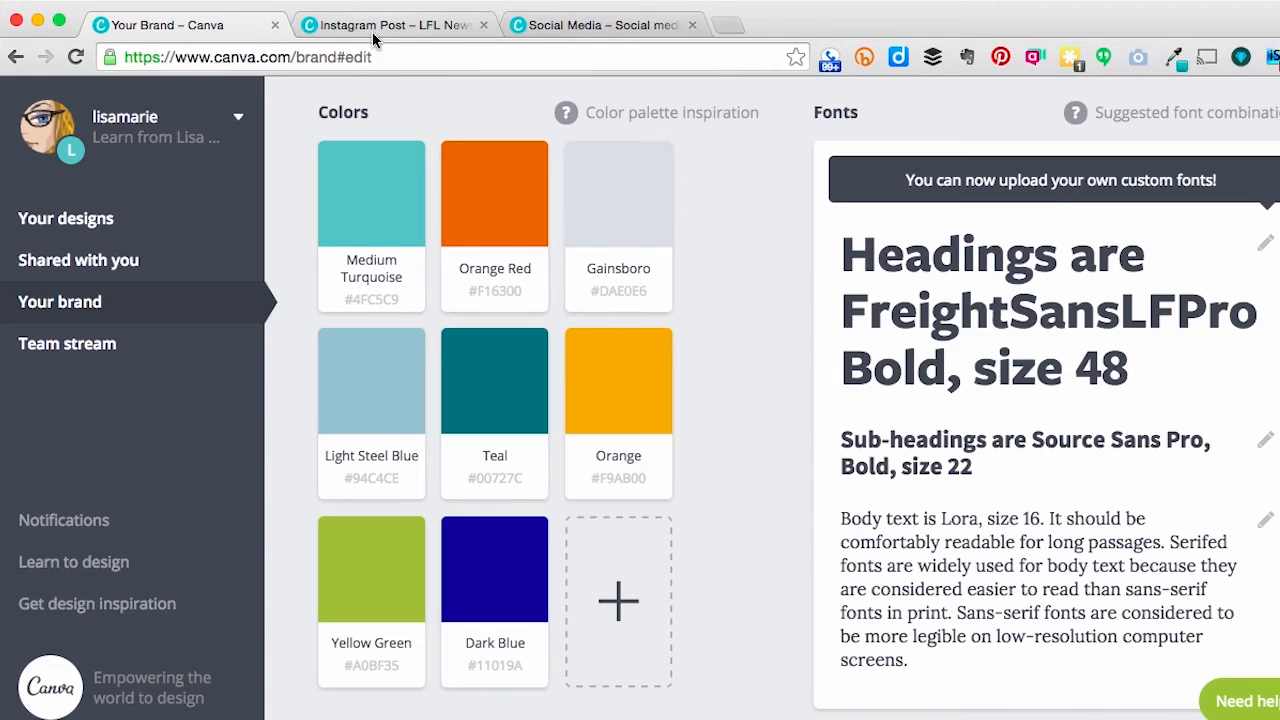
Step: From File > Magic resize, select Twitter Post, Social Media and Pinterest Graphic copies
click(388, 24)
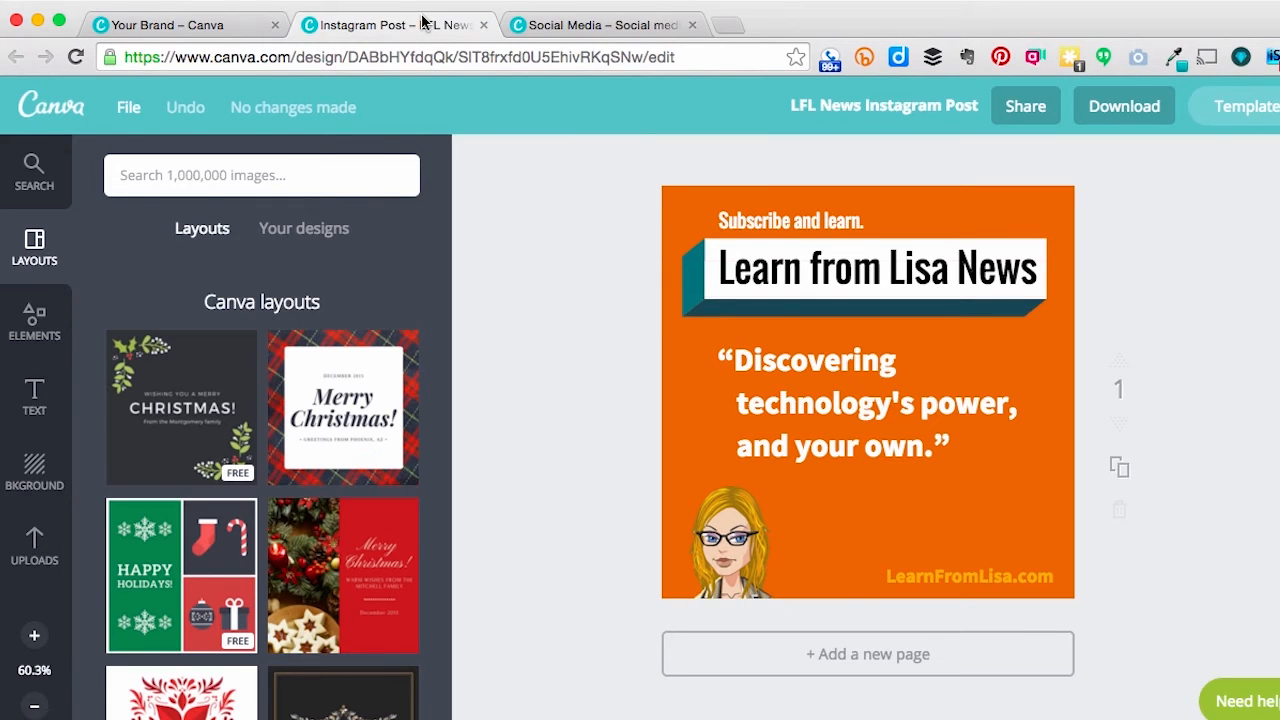
mouse_move(172, 150)
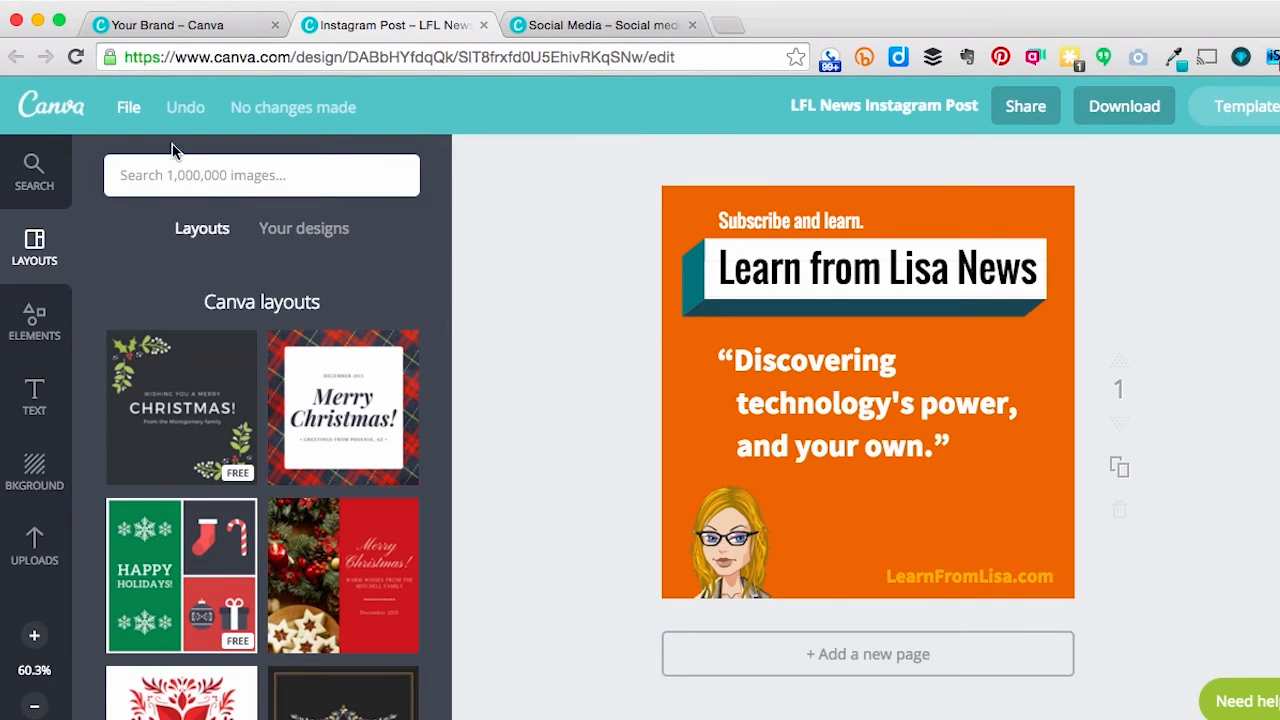
click(128, 108)
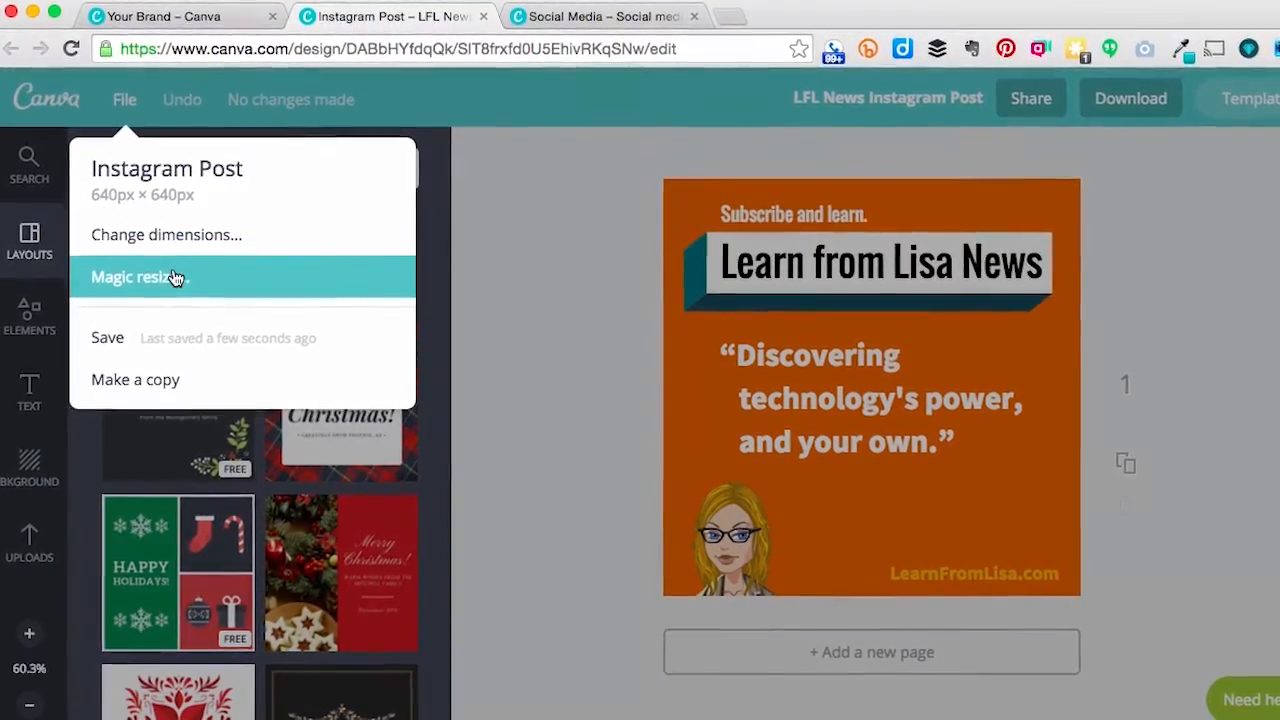
click(138, 276)
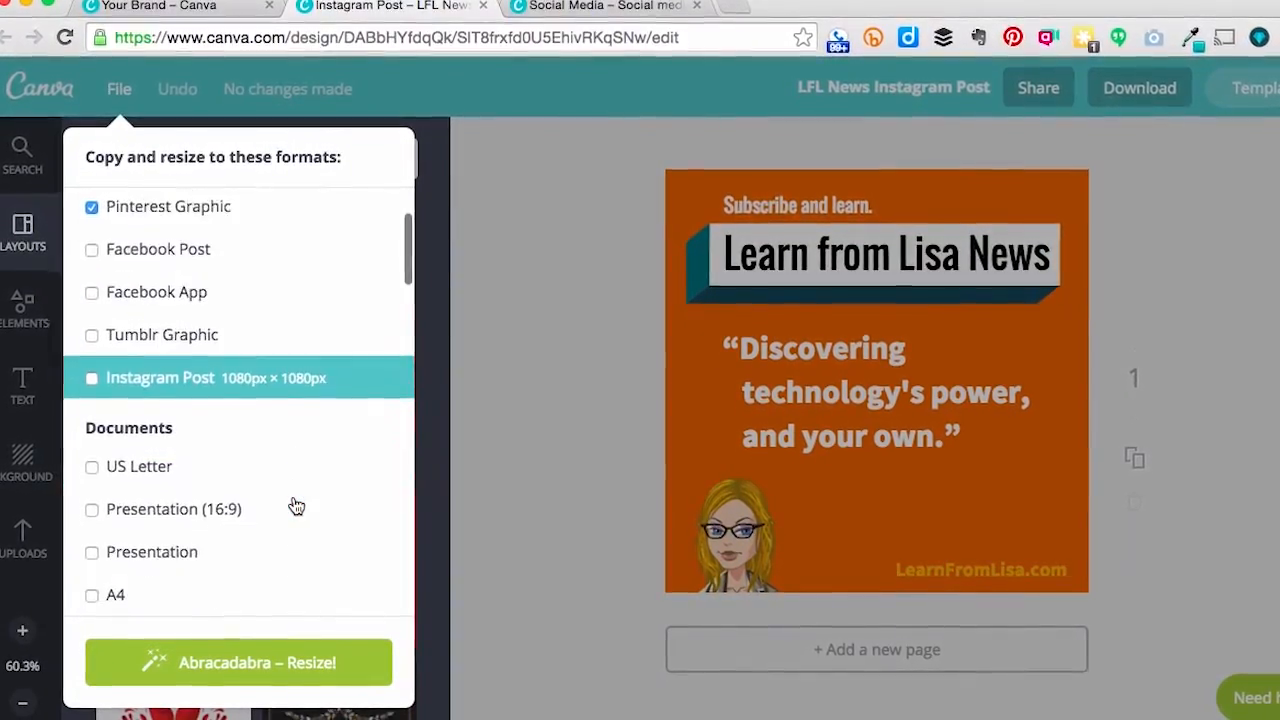
scroll(down, 3)
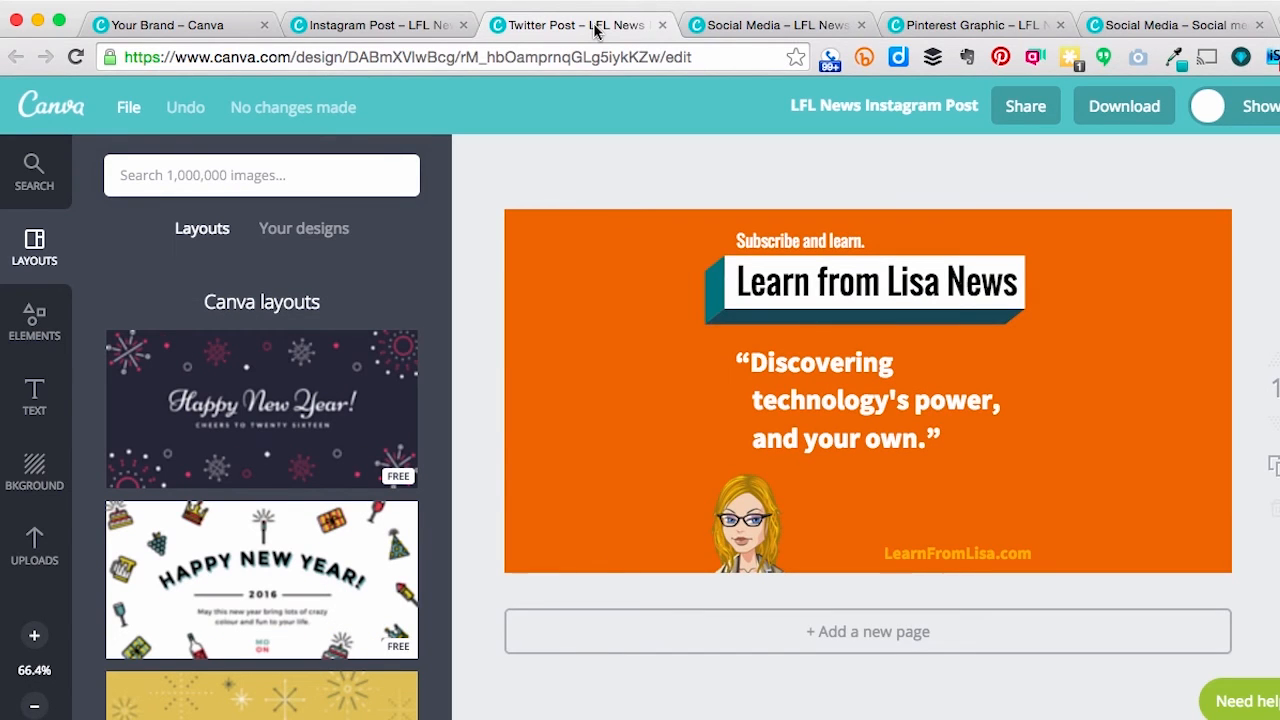
Step: View the Pinterest Graphic and Twitter Post copies, then return to the Instagram post
click(976, 24)
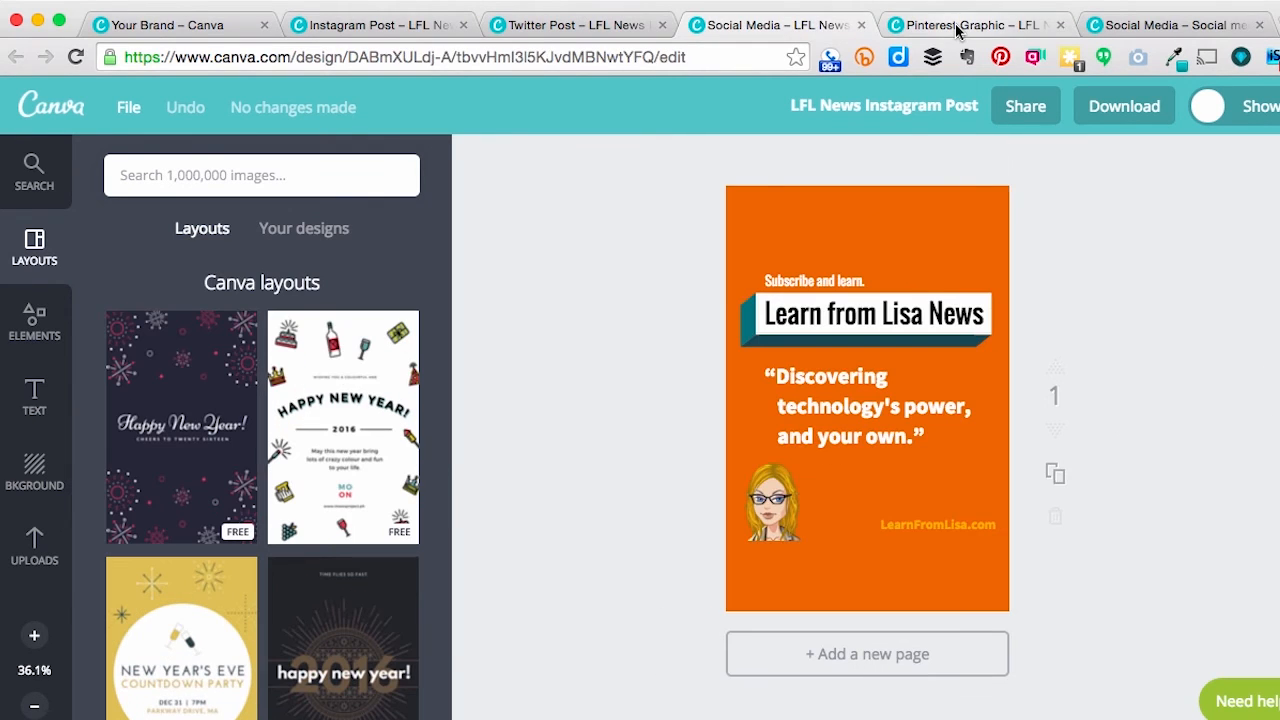
click(976, 24)
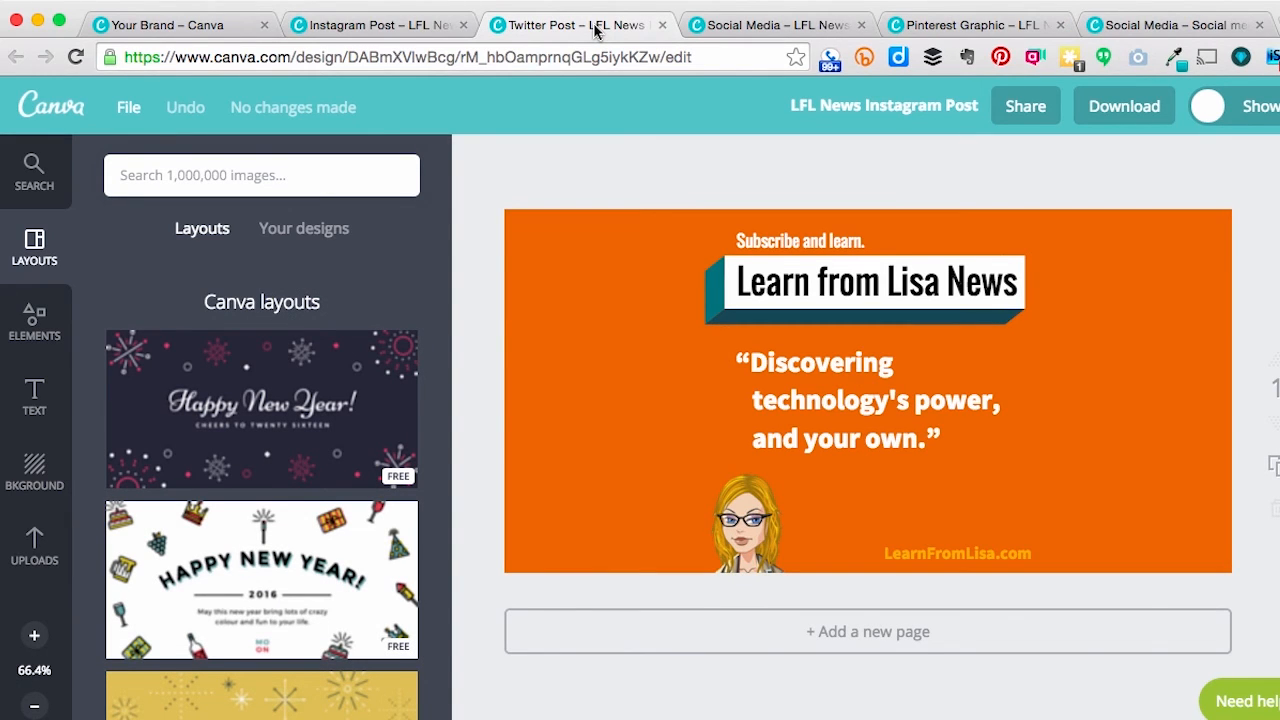
click(376, 24)
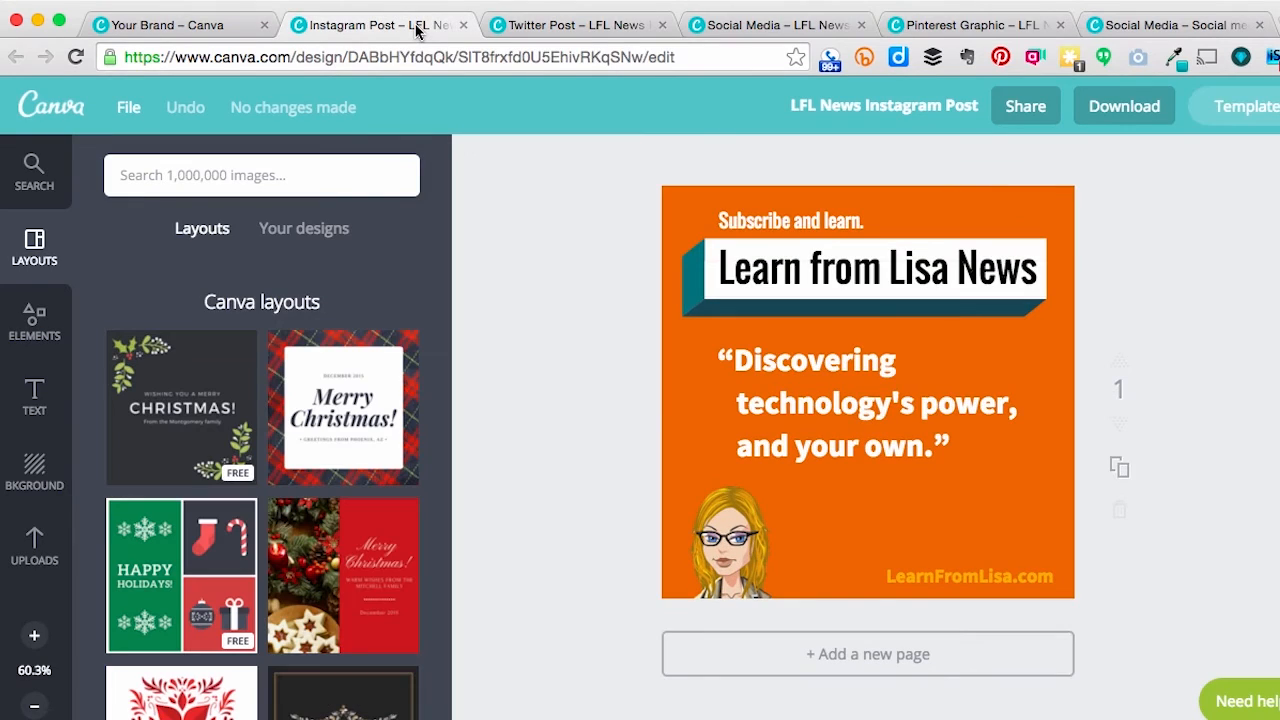